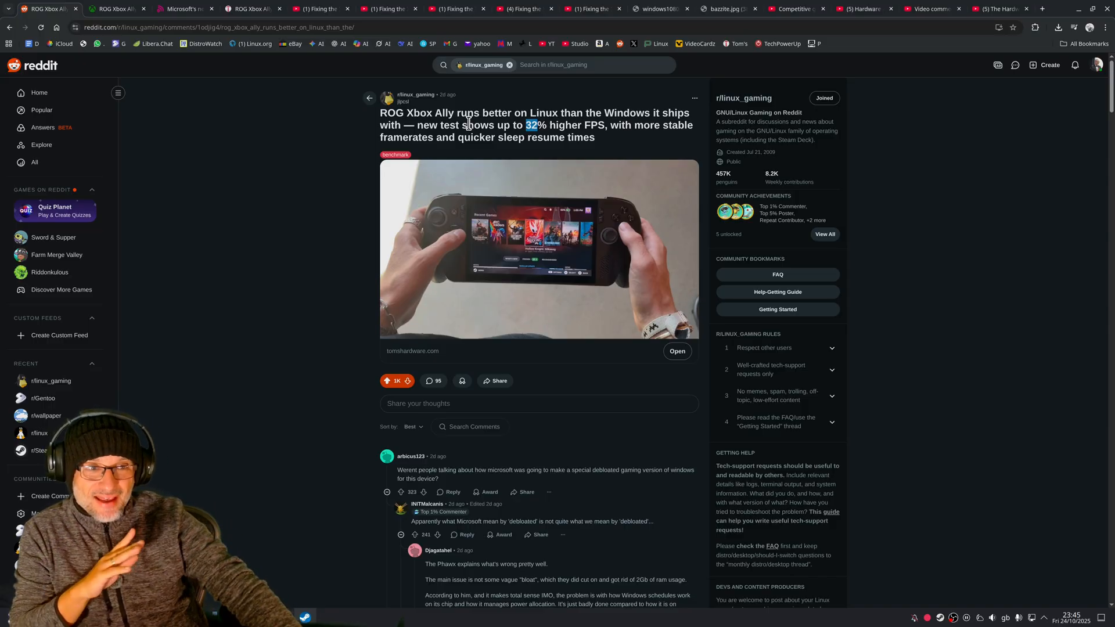
pyautogui.moveTo(519, 238)
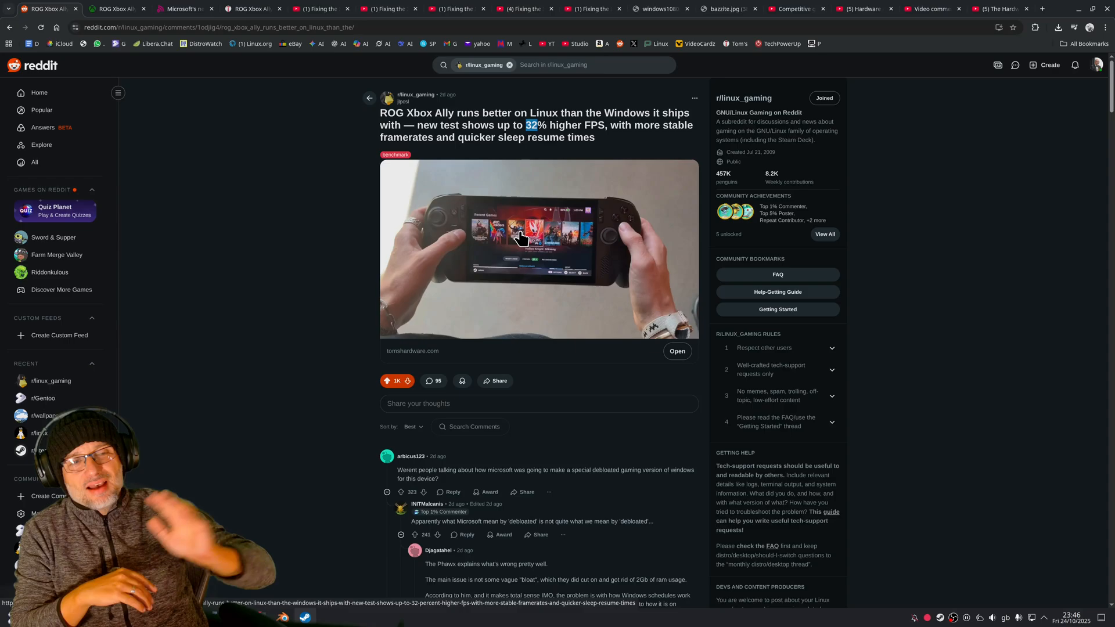
# Step: Show the ROG Xbox Ally X product page listing the 24GB RAM, 1TB model at £799
pyautogui.click(114, 9)
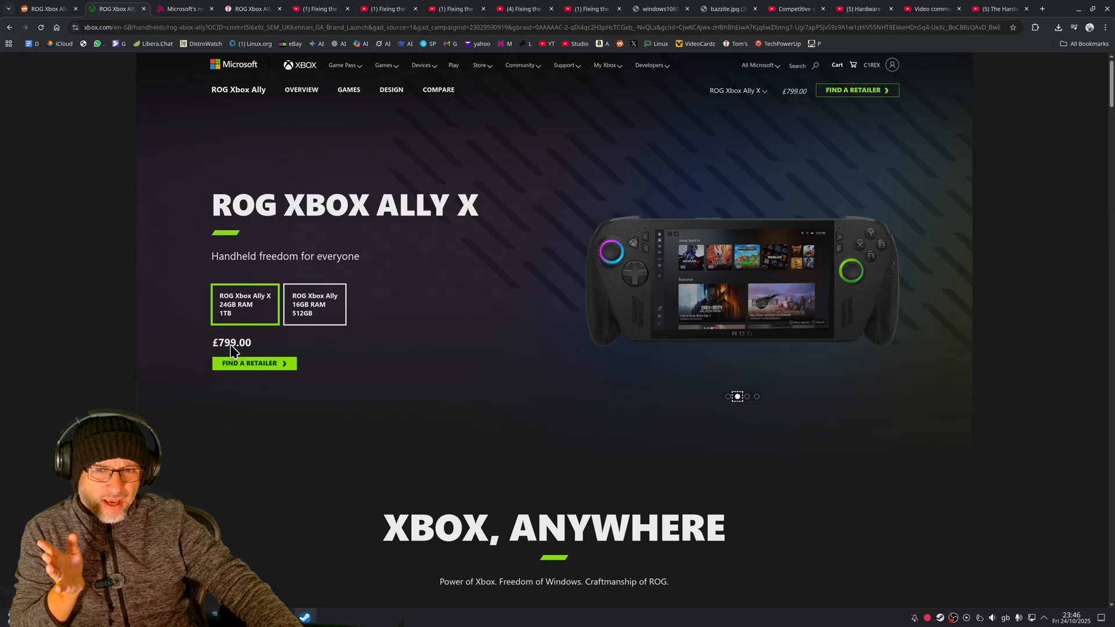
pyautogui.moveTo(637, 250)
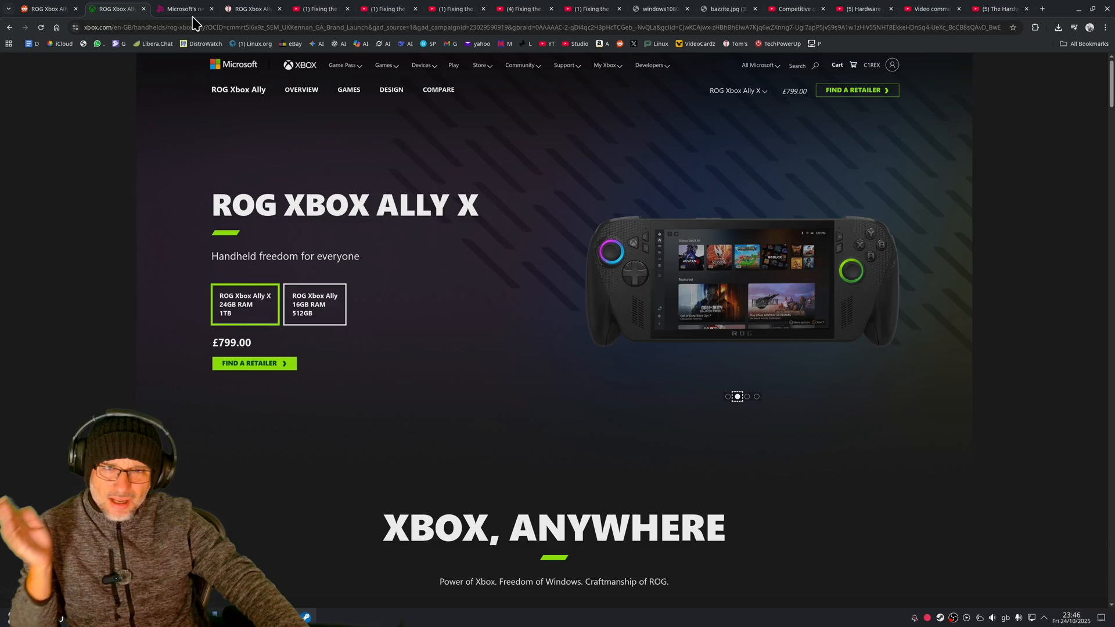
# Step: Show TechRadar's article saying Windows 11's full-screen experience is no match for SteamOS
pyautogui.click(184, 9)
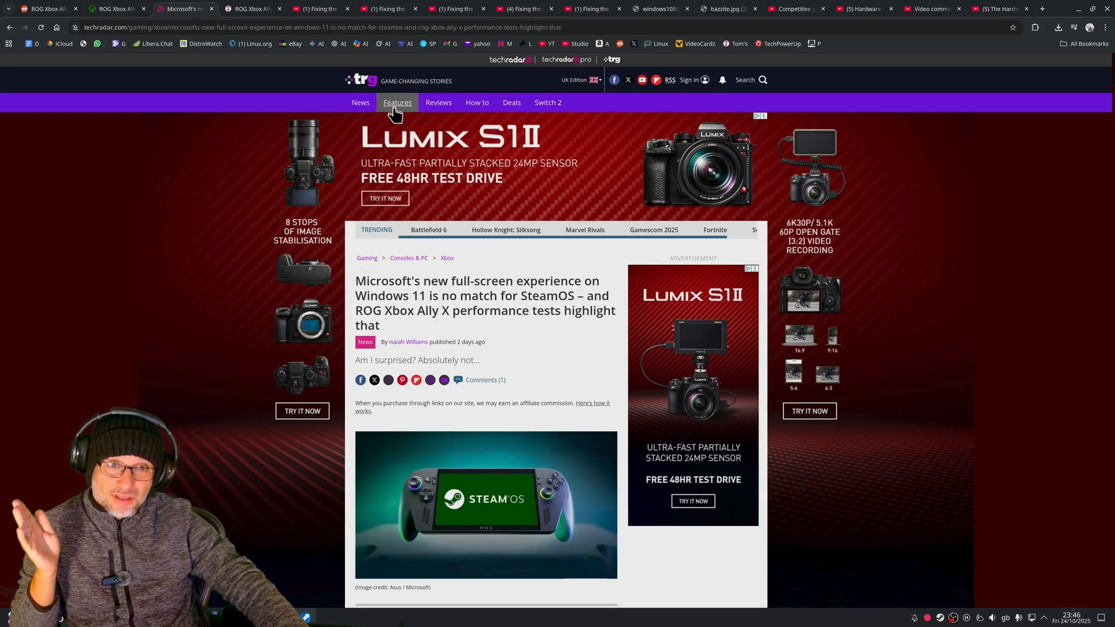
pyautogui.moveTo(478, 320)
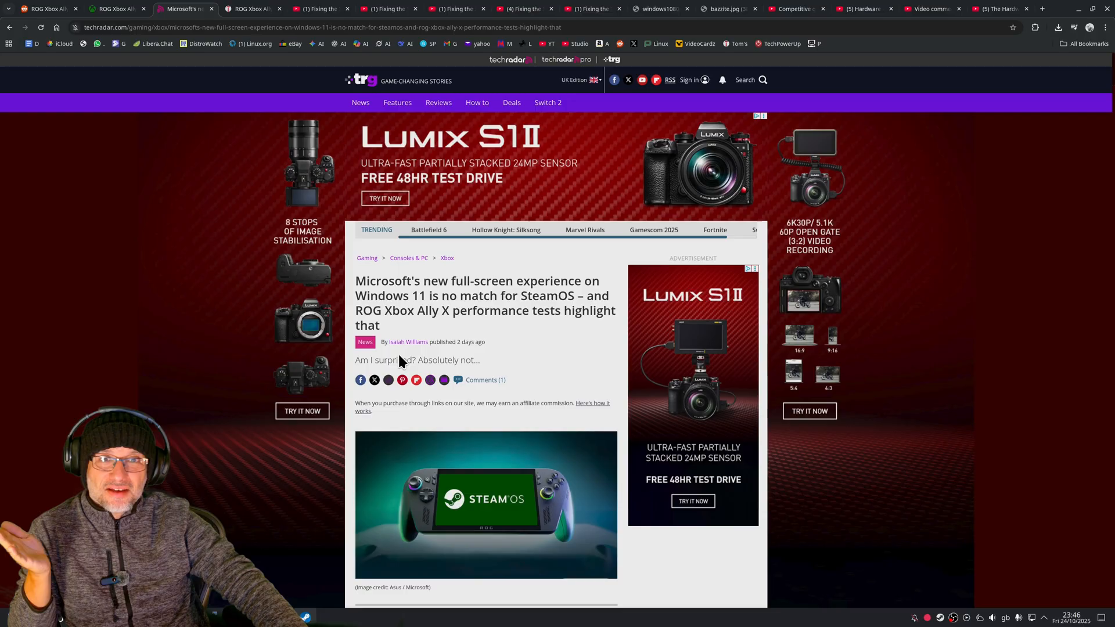
# Step: Show Tom's Hardware's Linux-performance article and read down to the embedded Cyber Dopamine Bazzite video
pyautogui.click(249, 9)
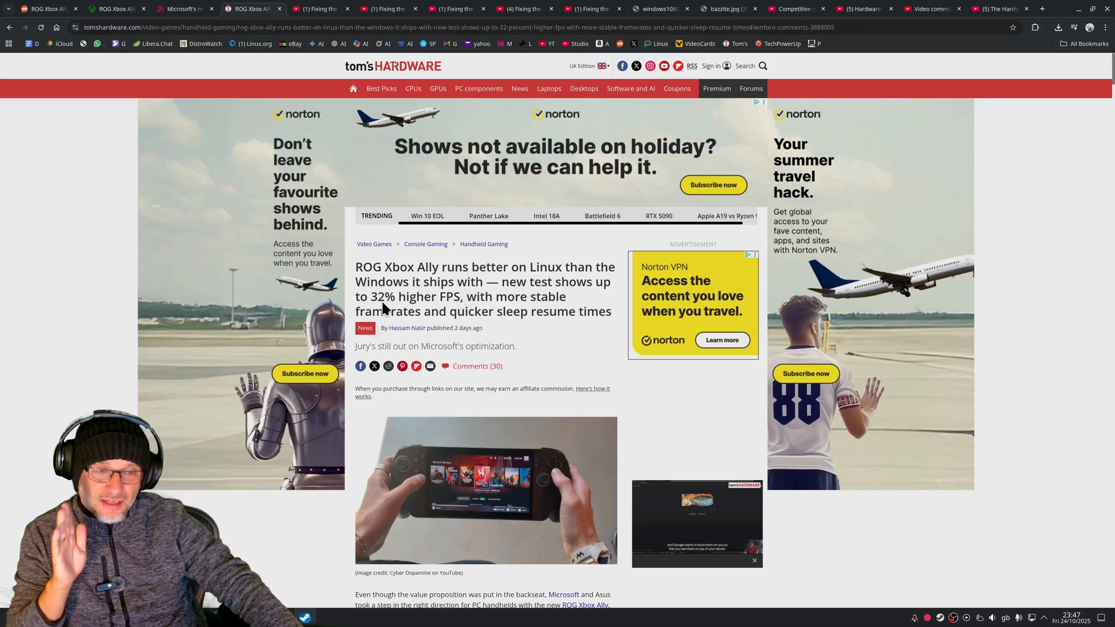
pyautogui.scroll(-3)
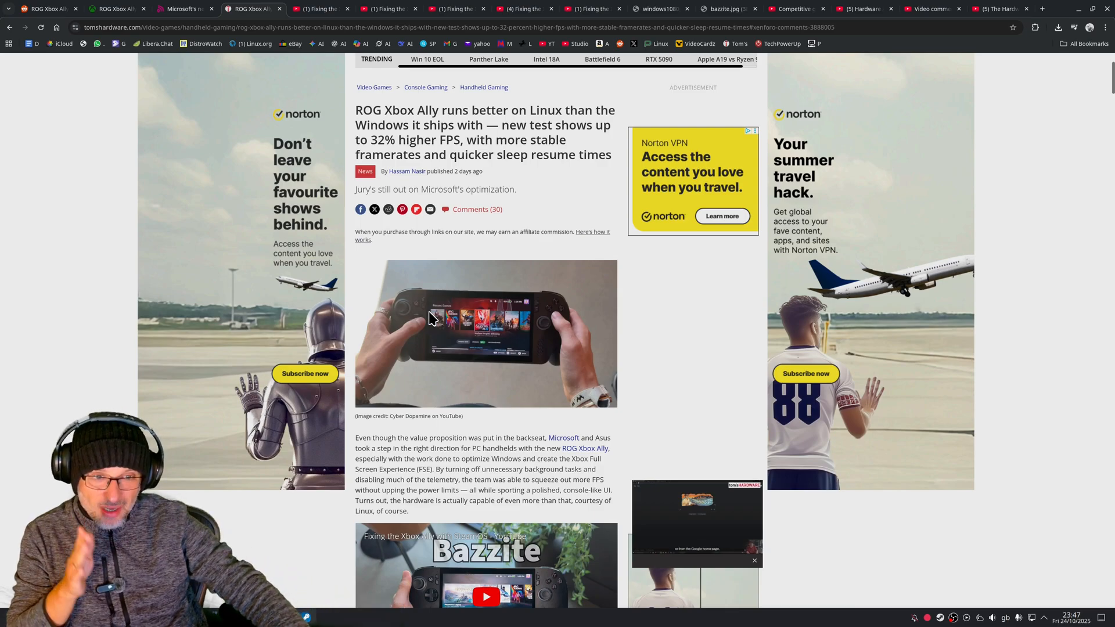
pyautogui.scroll(-3)
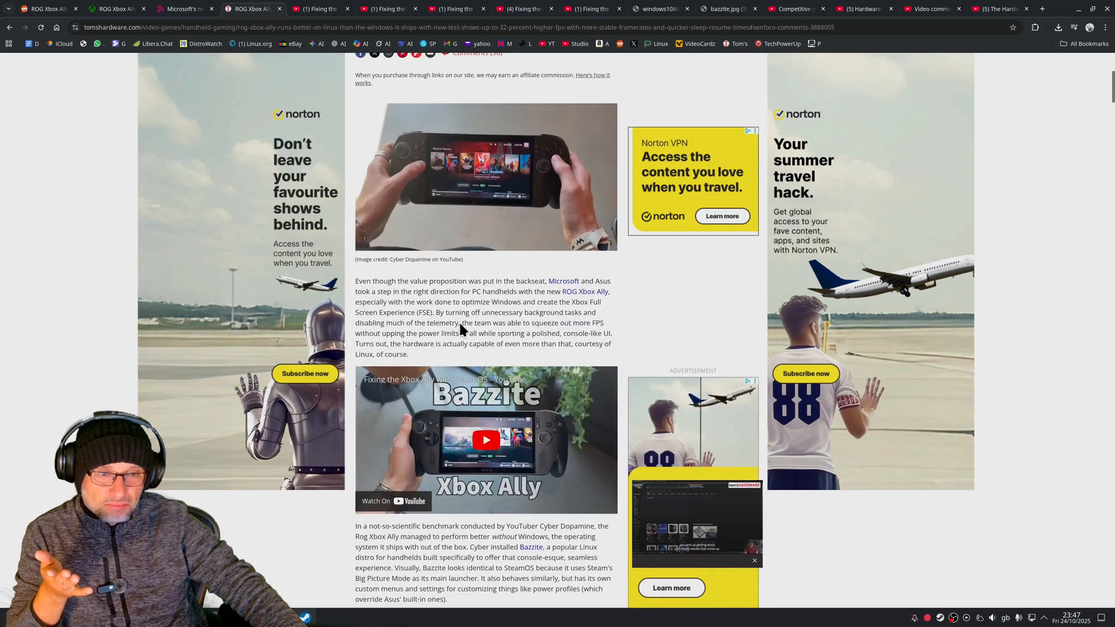
pyautogui.scroll(-3)
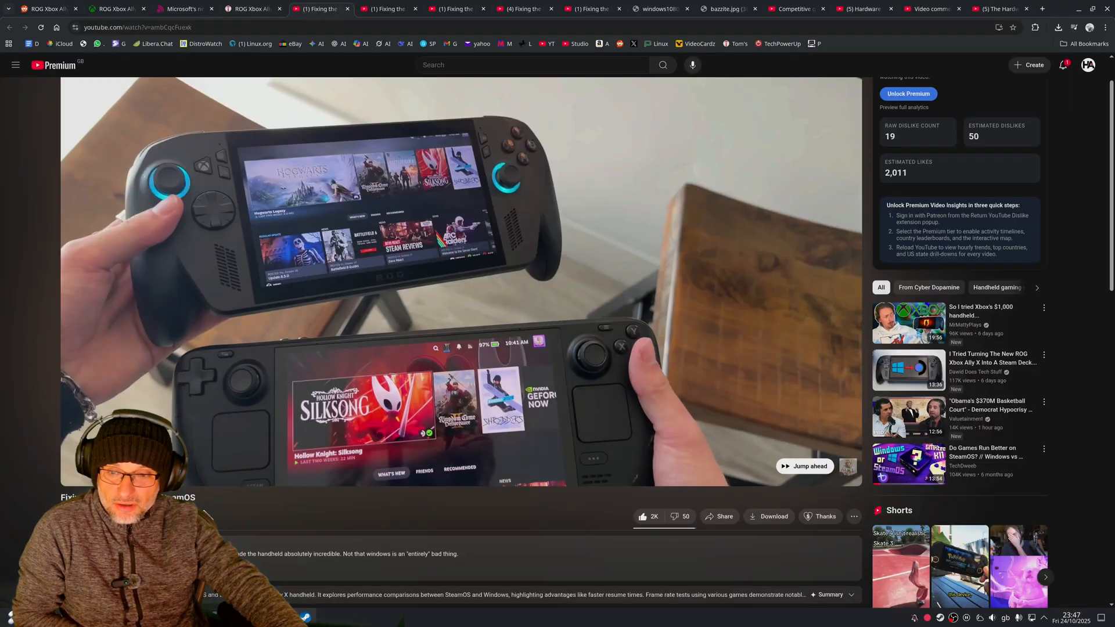
pyautogui.moveTo(311, 360)
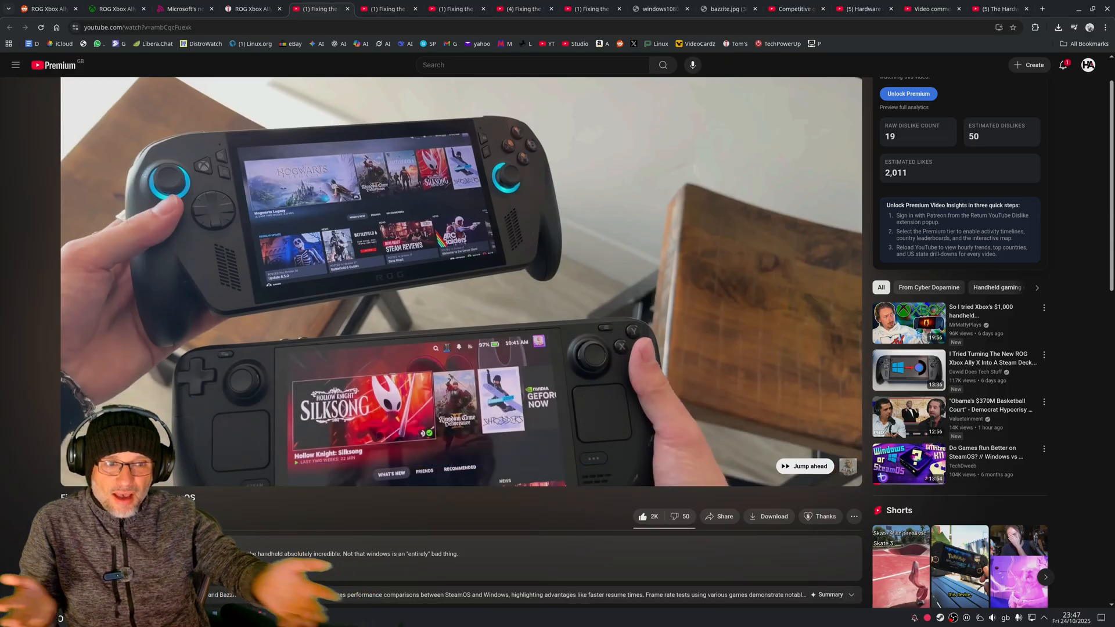
pyautogui.moveTo(602, 384)
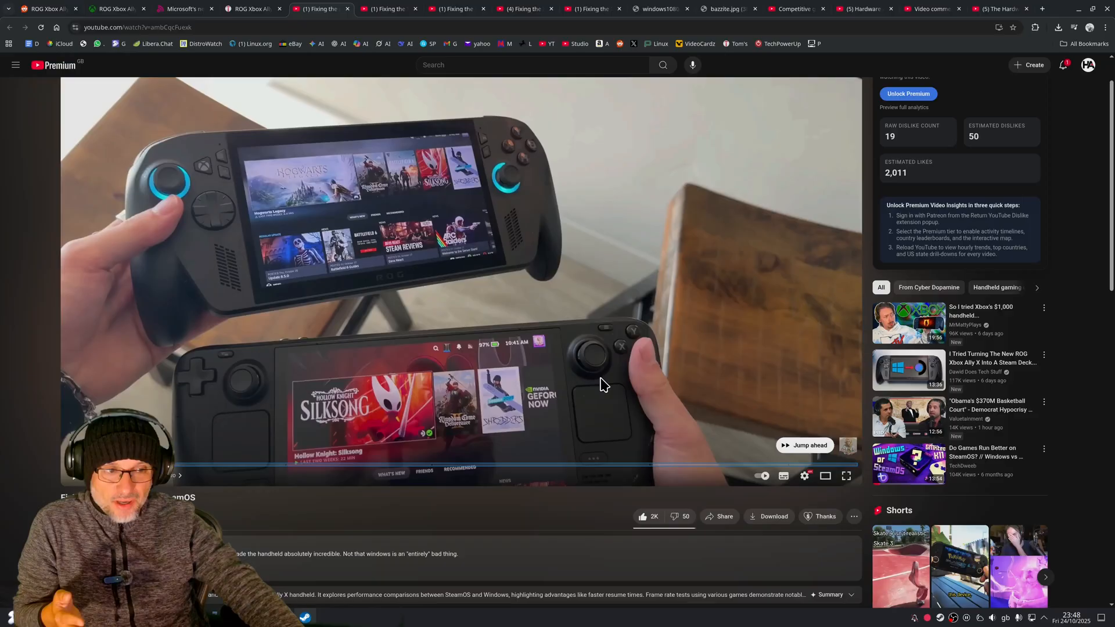
pyautogui.moveTo(200, 177)
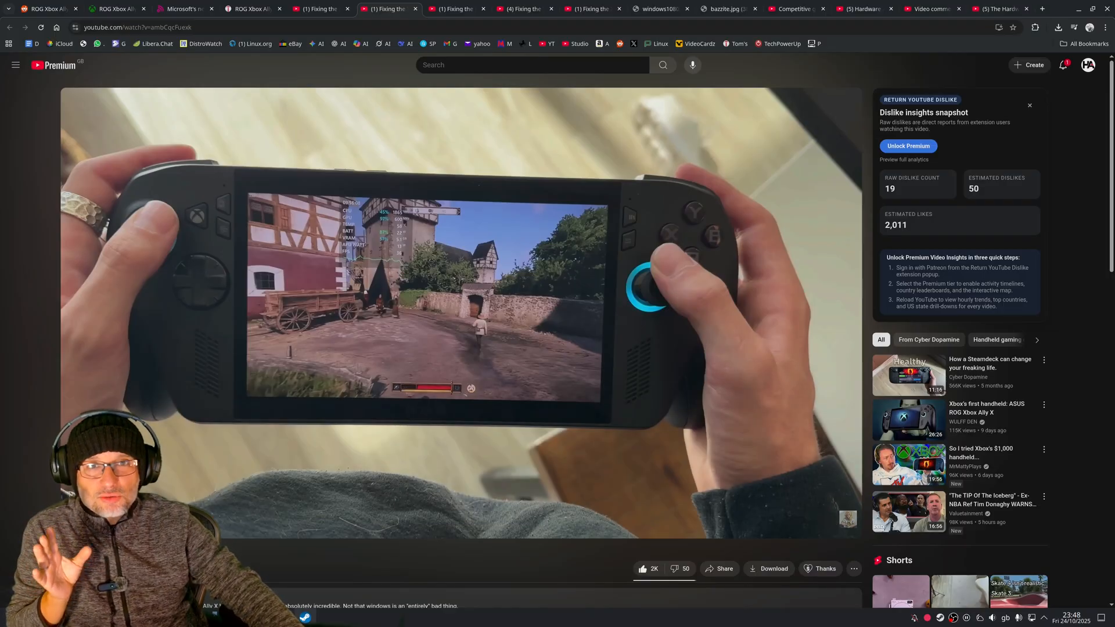
pyautogui.moveTo(398, 268)
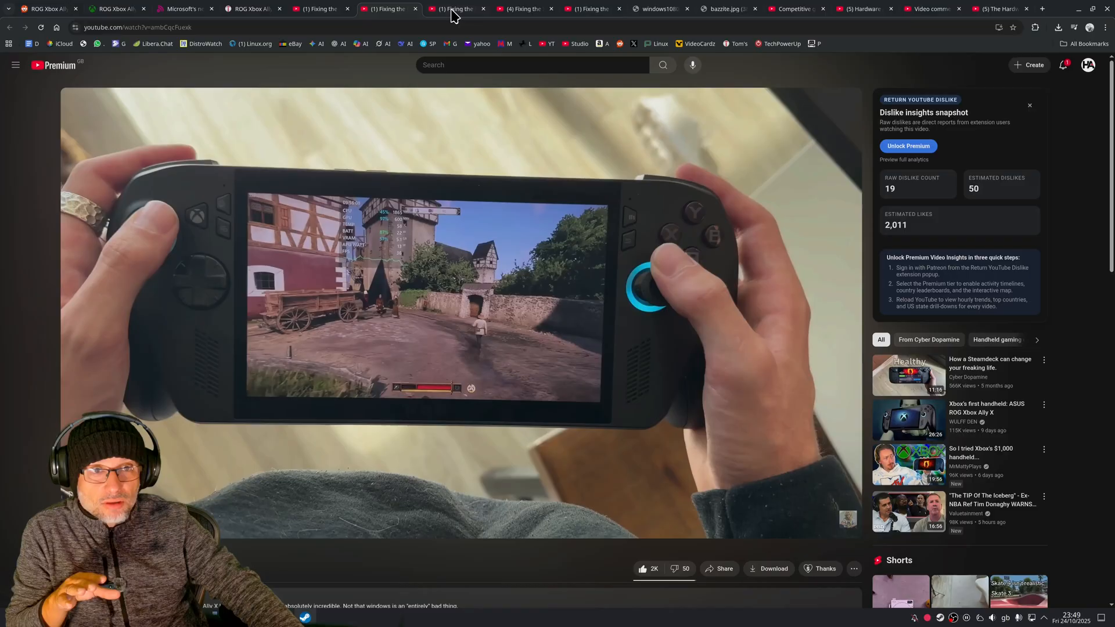
# Step: Show the Windows stats clip, then the Bazzite clip with the Gamescope overlay reading 61 FPS versus 48
pyautogui.click(457, 8)
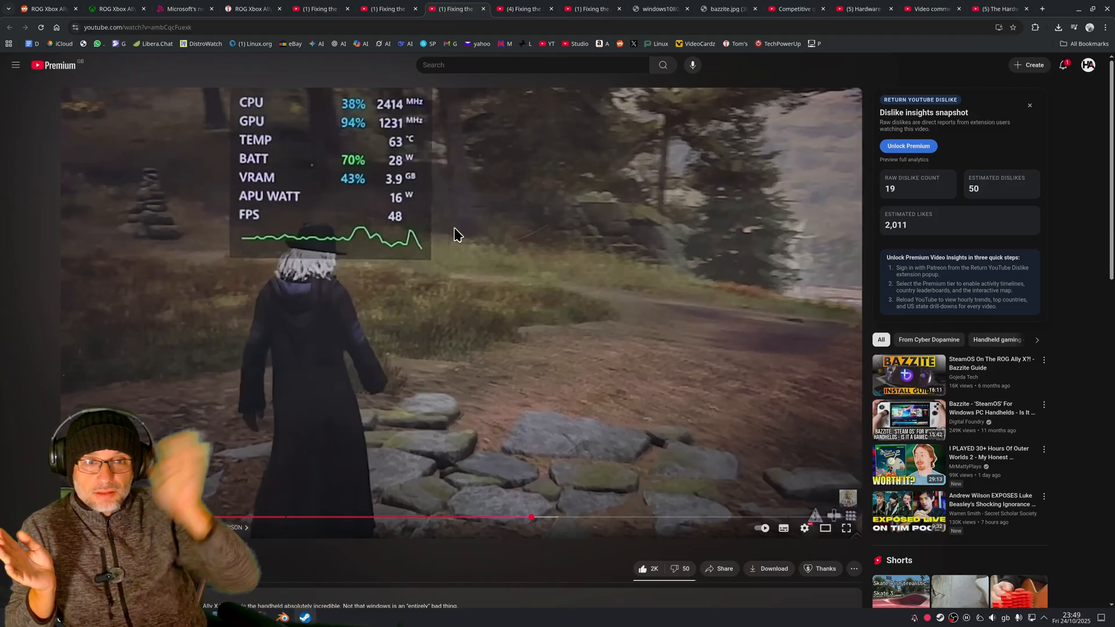
pyautogui.moveTo(405, 245)
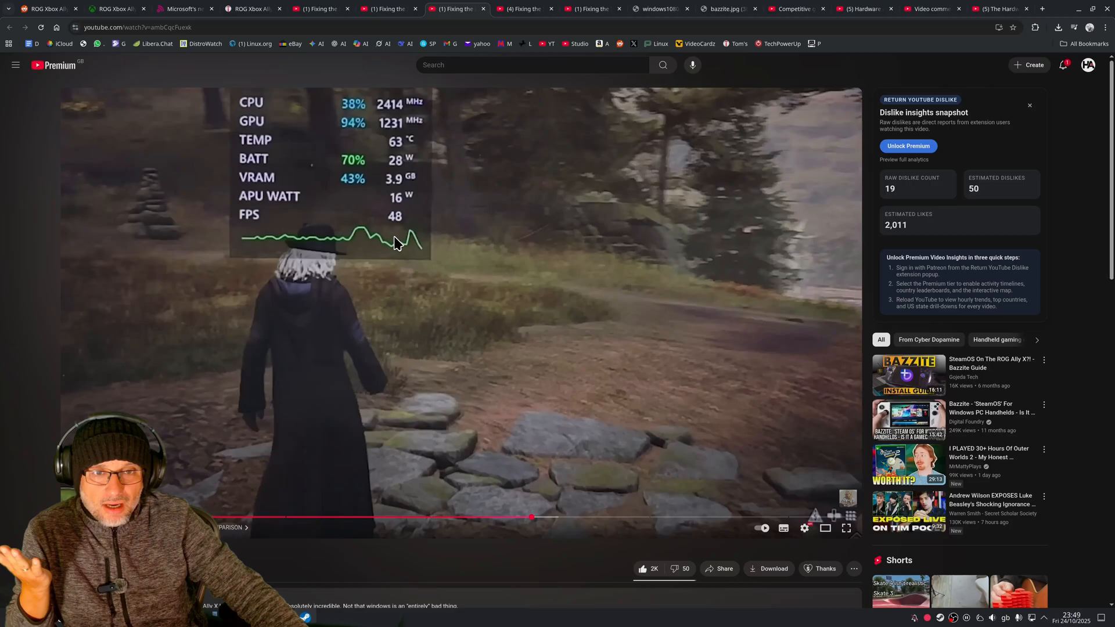
pyautogui.moveTo(511, 20)
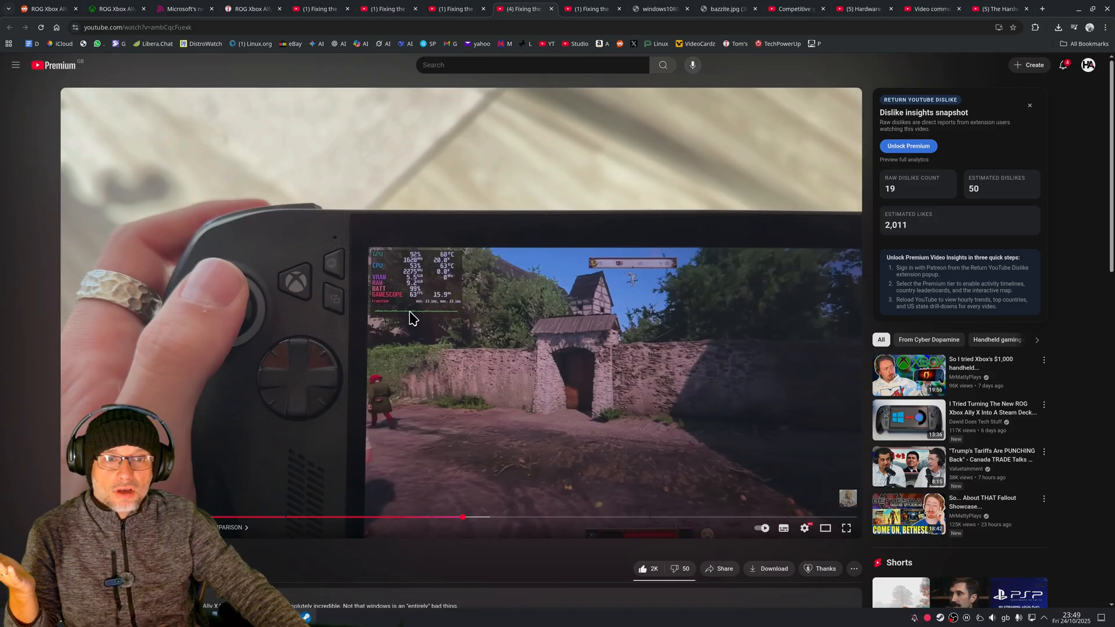
pyautogui.moveTo(404, 321)
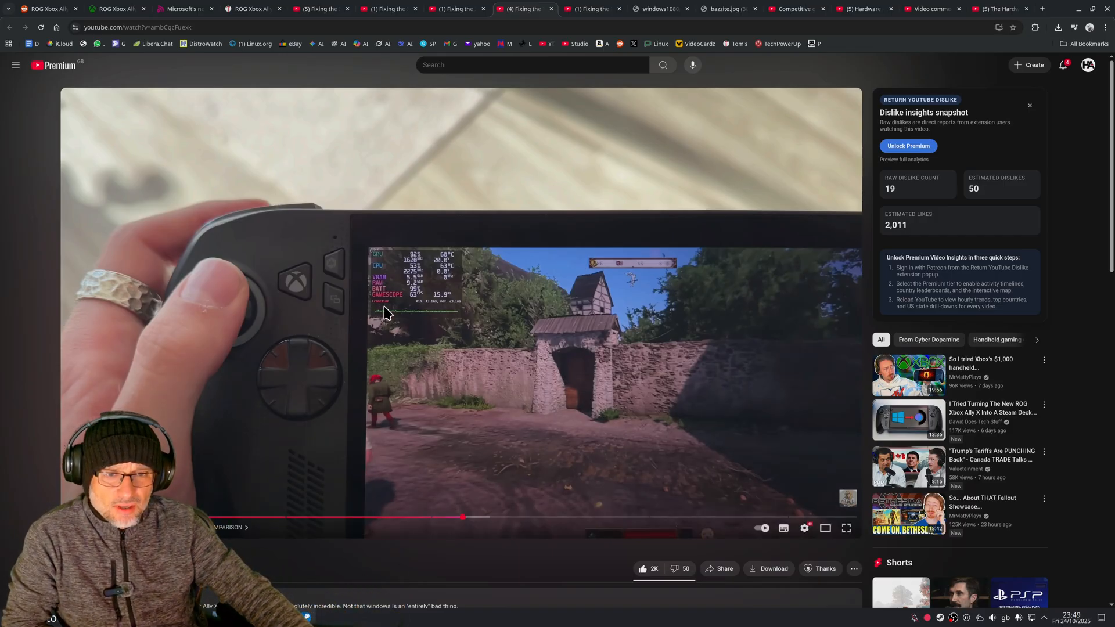
pyautogui.moveTo(459, 318)
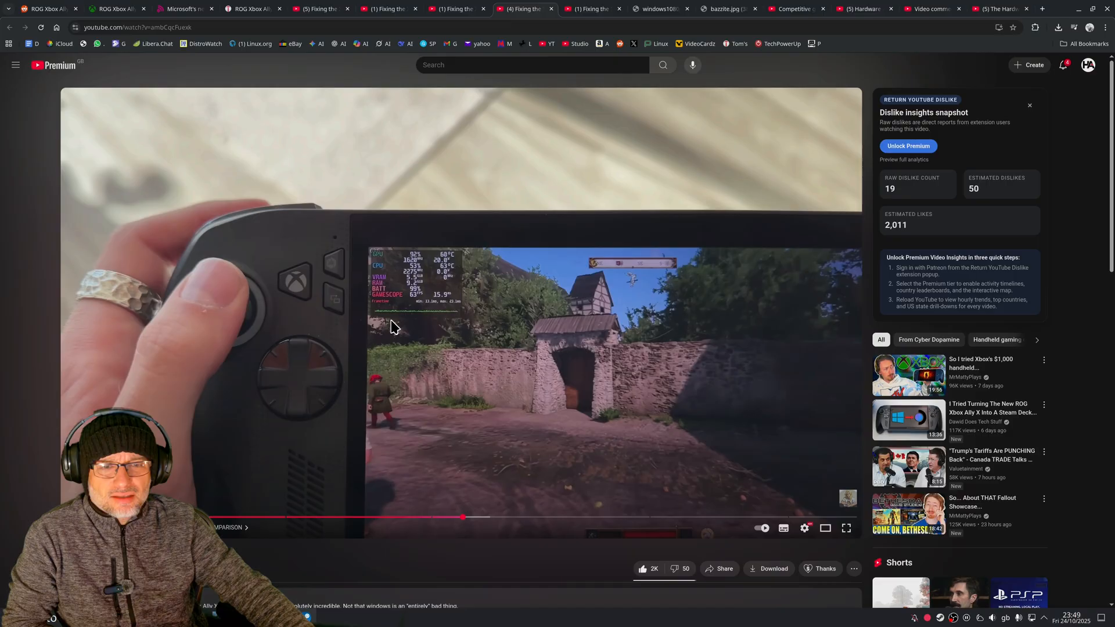
pyautogui.moveTo(451, 316)
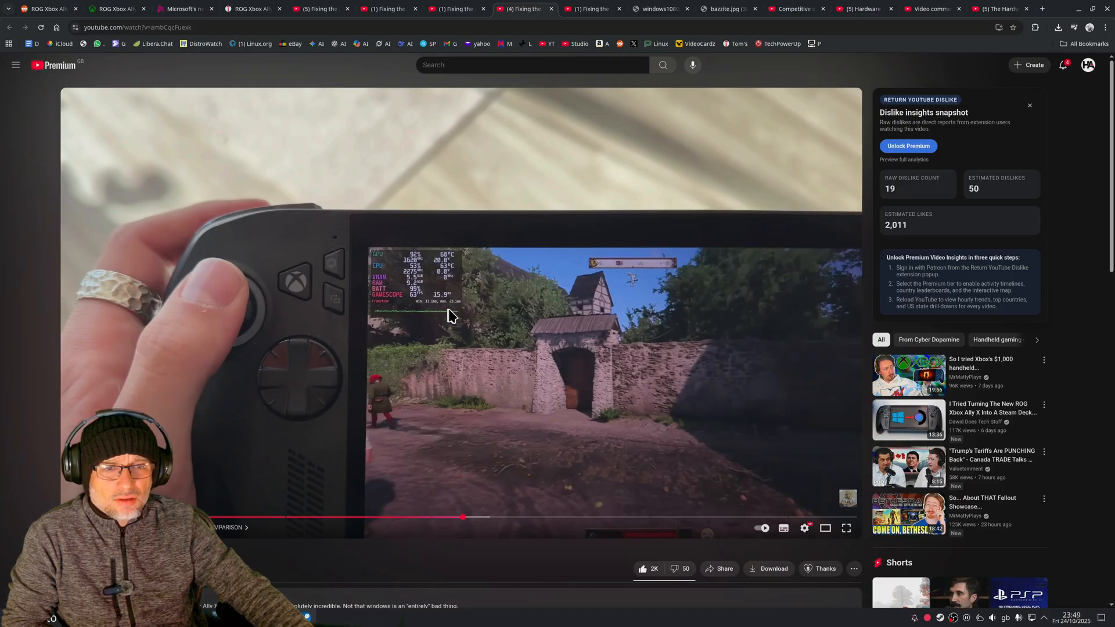
pyautogui.click(592, 8)
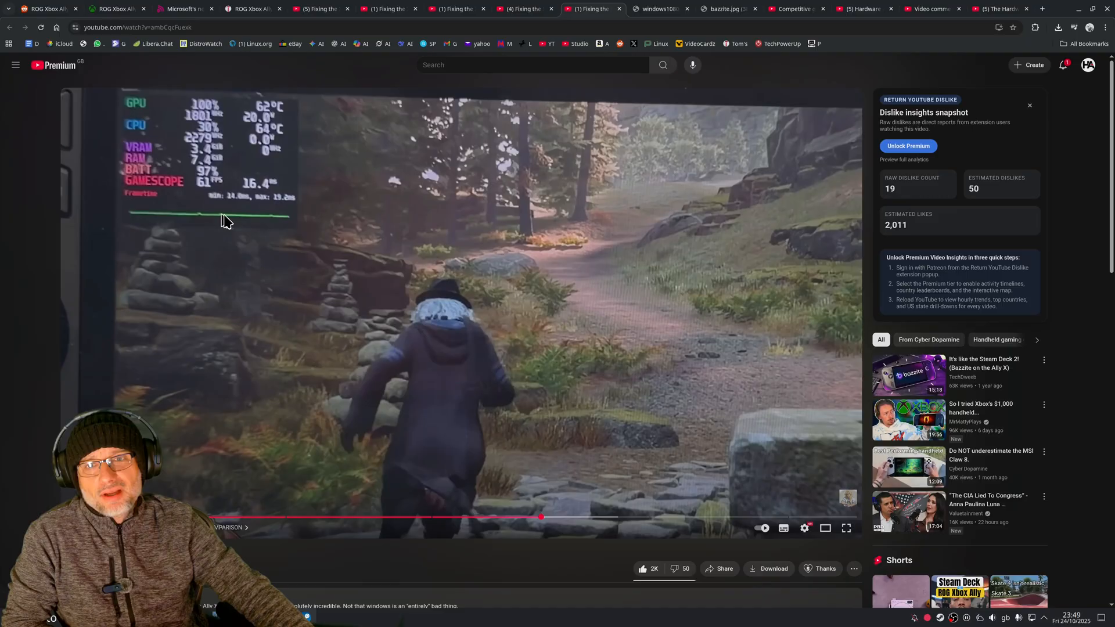
pyautogui.moveTo(204, 220)
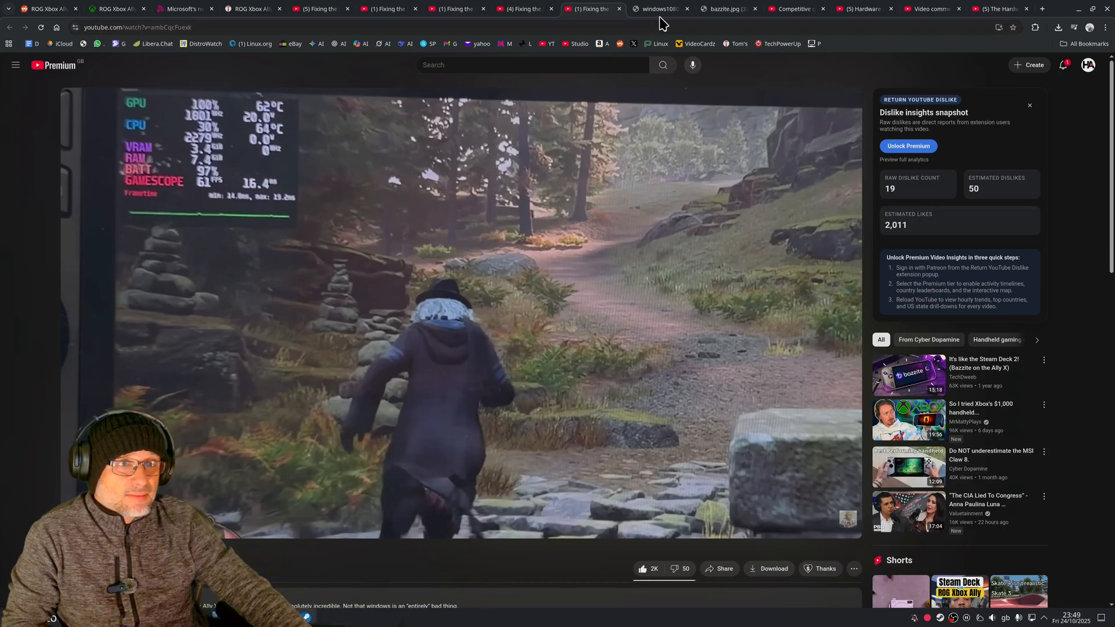
# Step: Show the Windows Tomb Raider benchmark screenshot (303 FPS), then the CS2 Windows-vs-CachyOS chart video
pyautogui.click(657, 8)
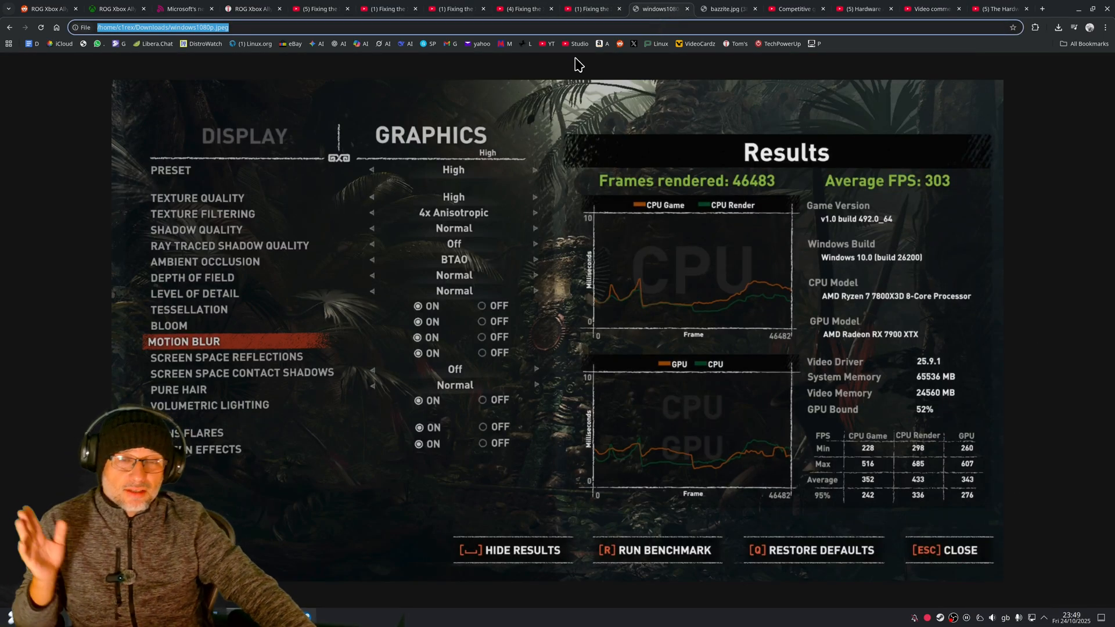
pyautogui.moveTo(704, 251)
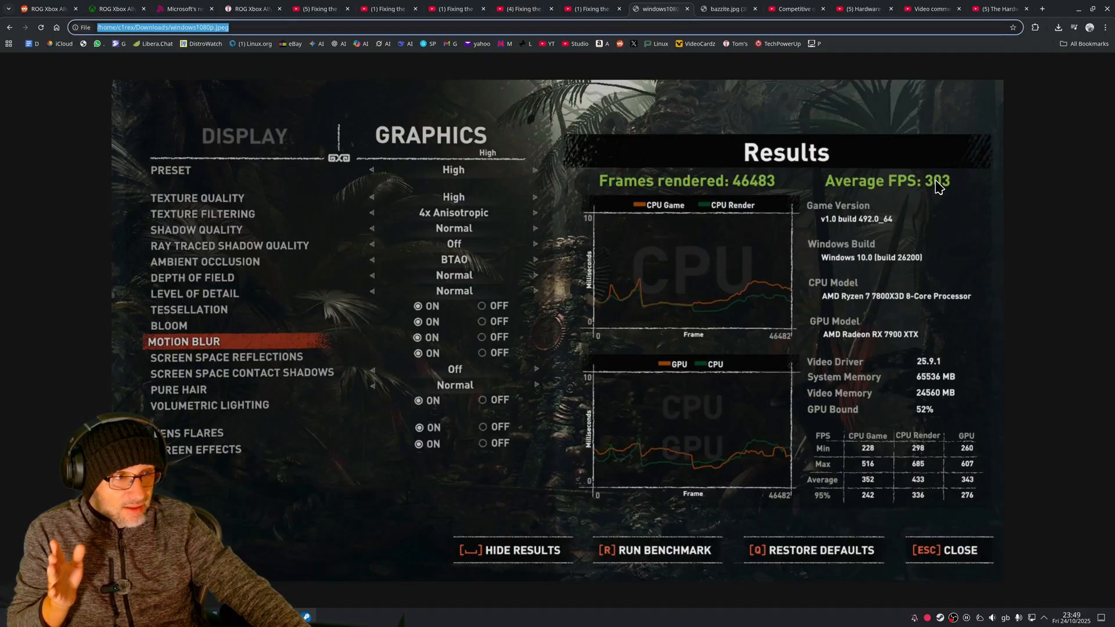
pyautogui.moveTo(881, 333)
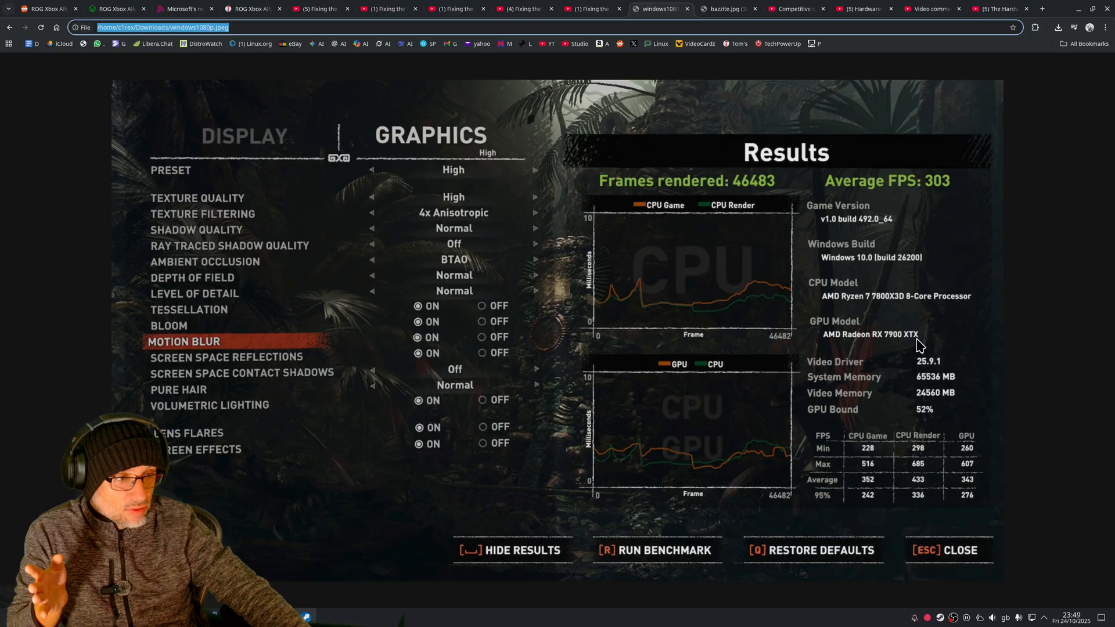
pyautogui.moveTo(947, 194)
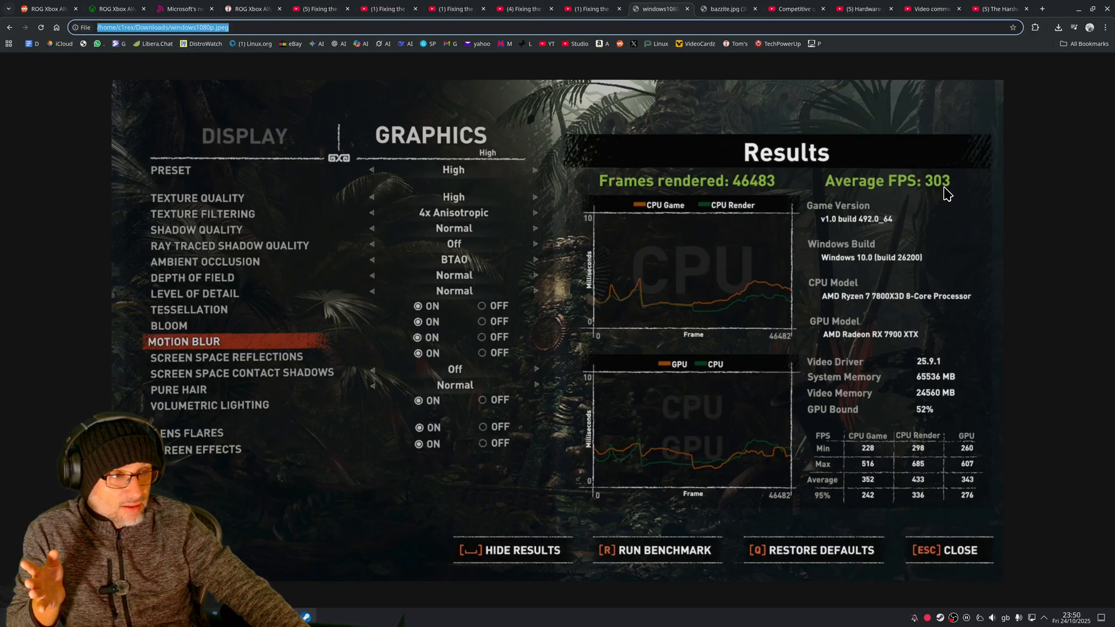
pyautogui.moveTo(474, 167)
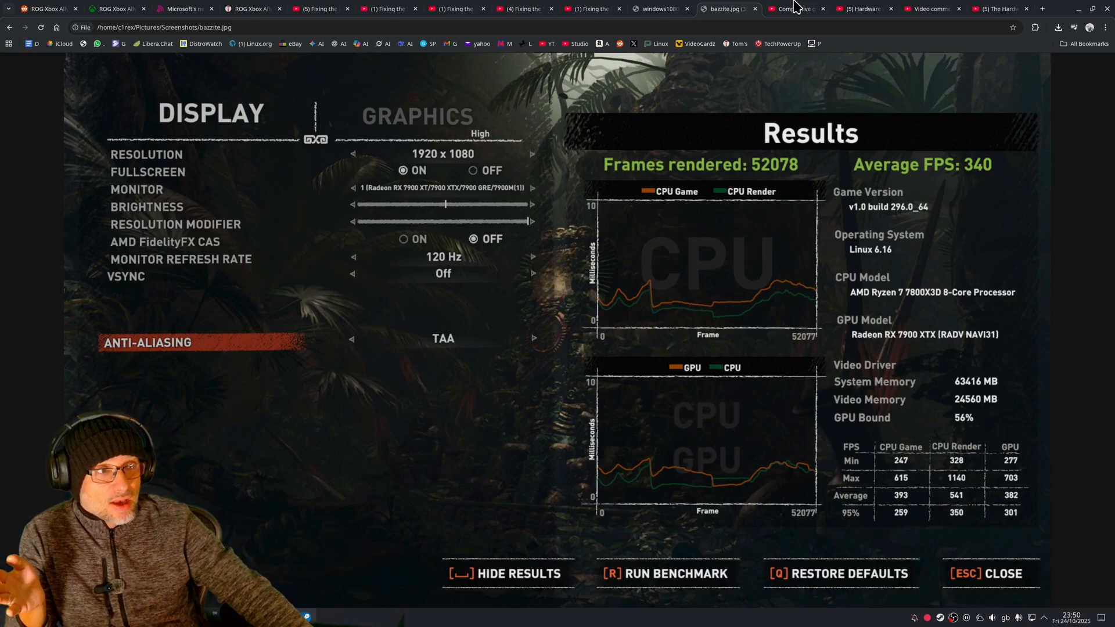
pyautogui.click(793, 9)
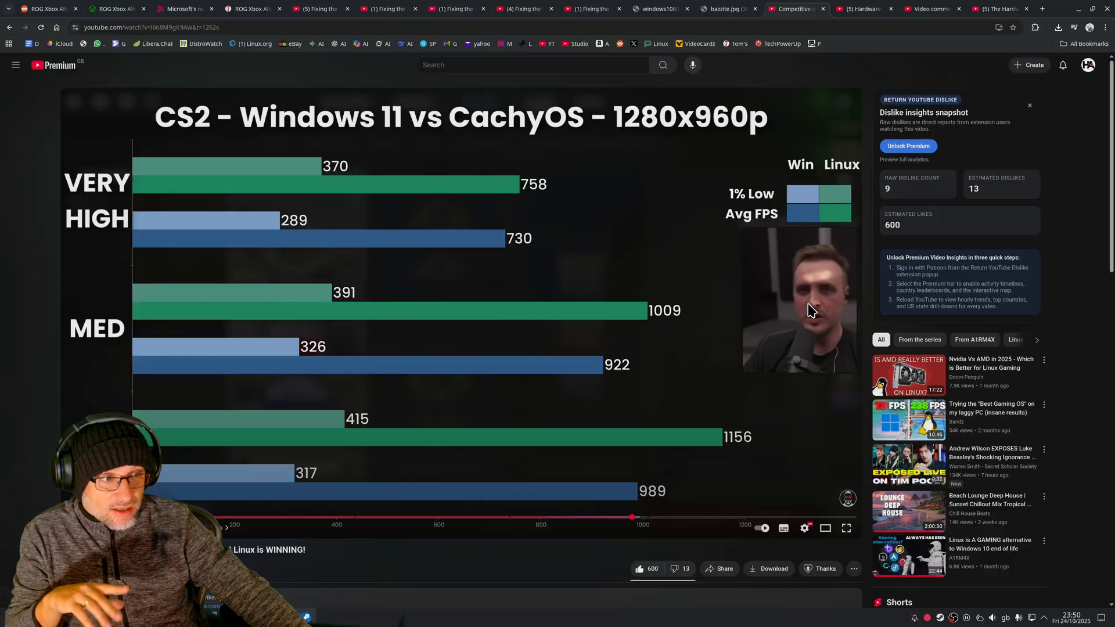
pyautogui.moveTo(572, 238)
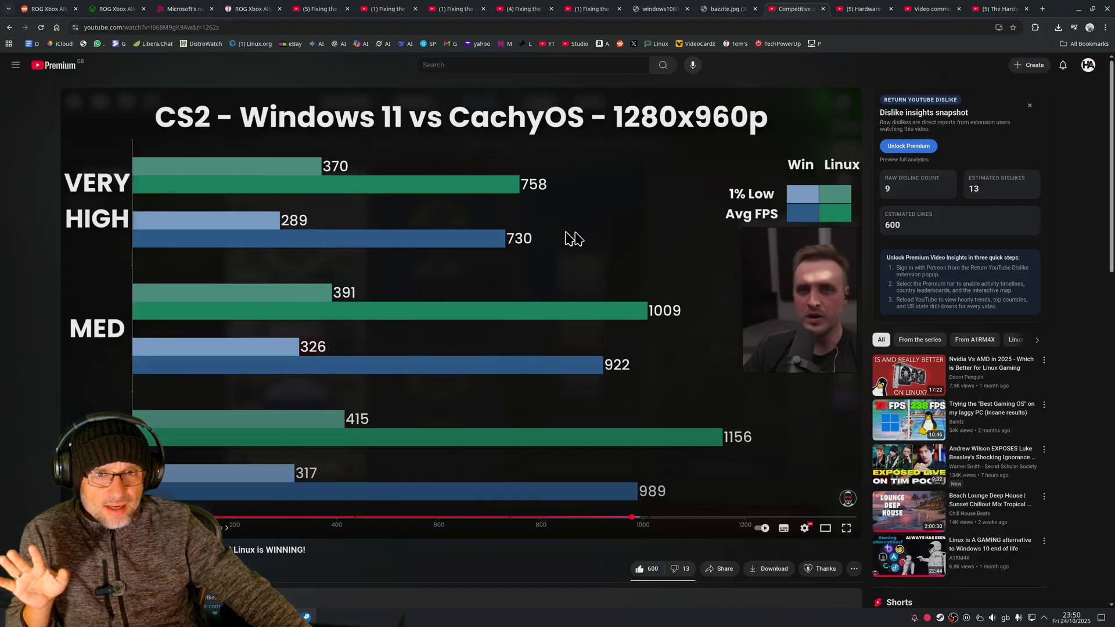
pyautogui.moveTo(217, 181)
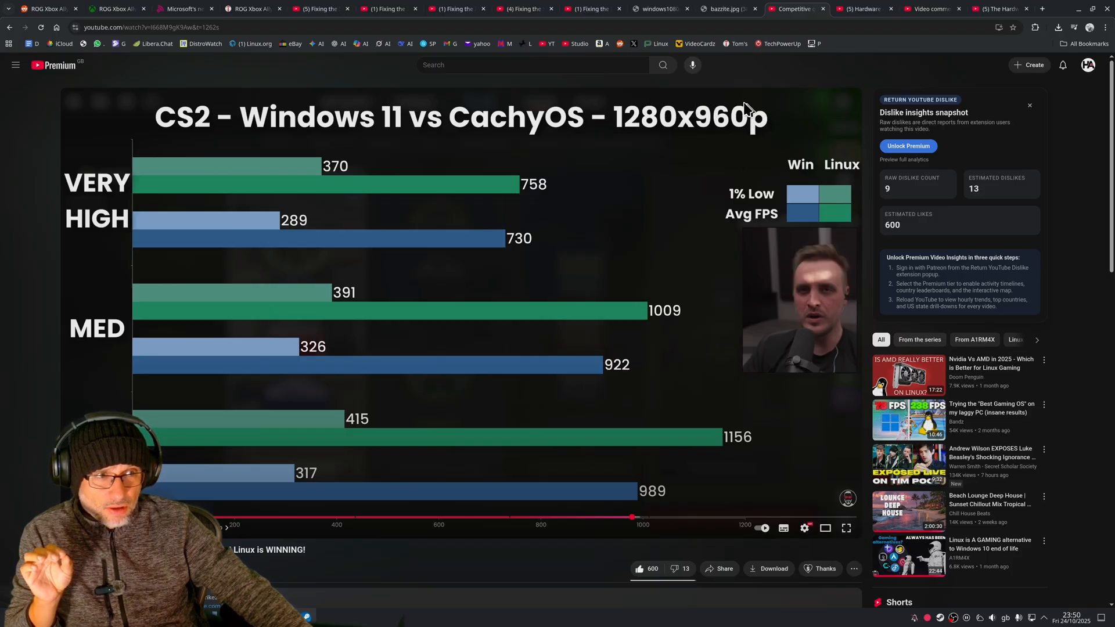
pyautogui.moveTo(664, 115)
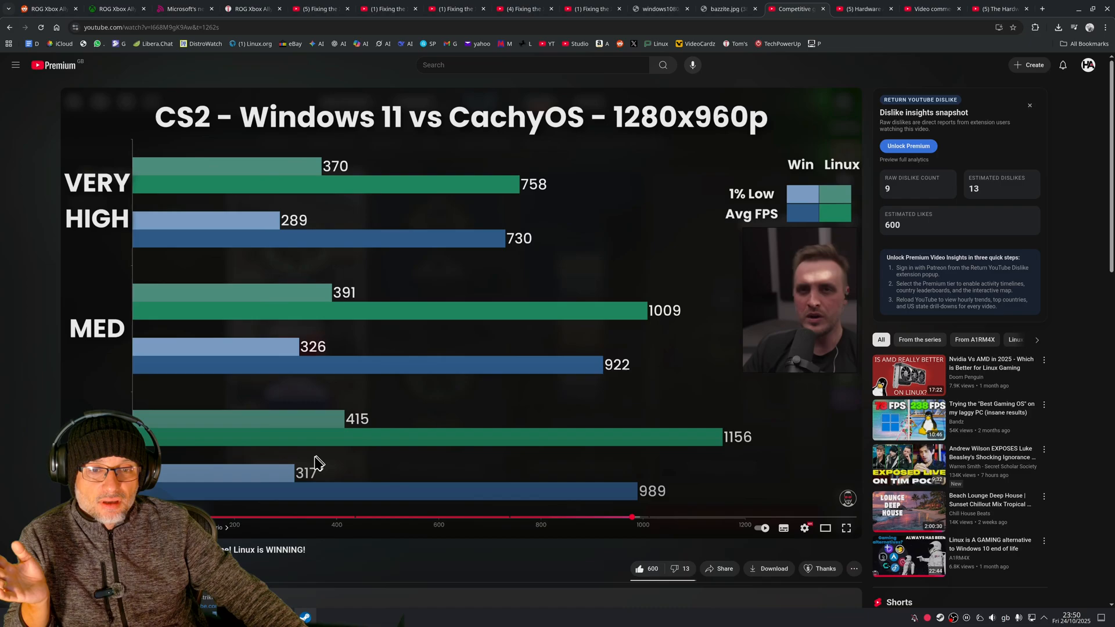
pyautogui.moveTo(358, 421)
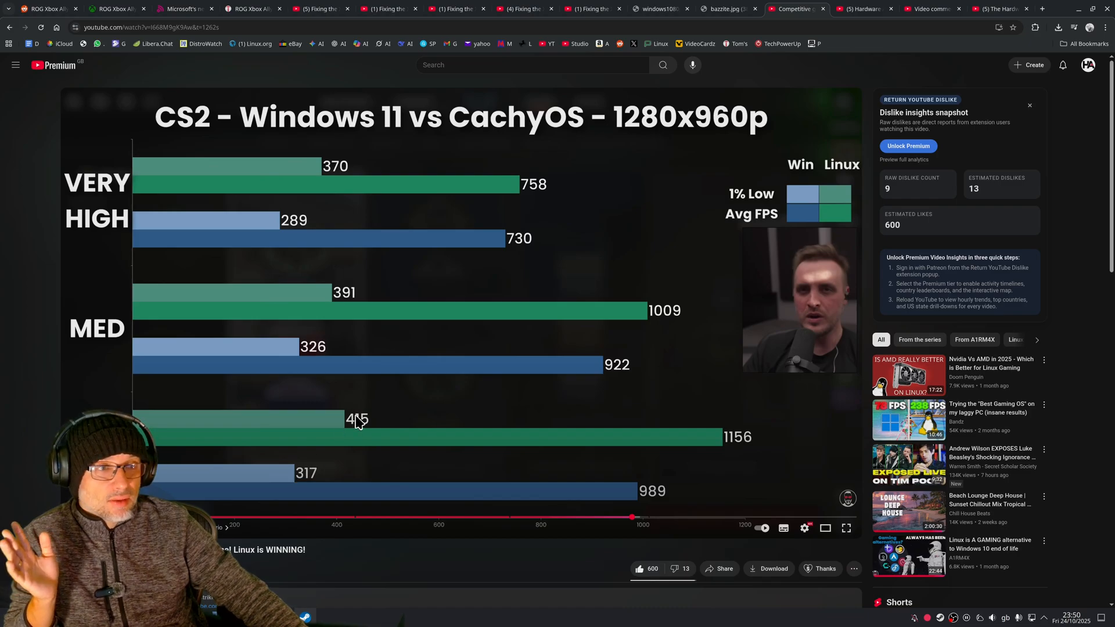
pyautogui.moveTo(633, 301)
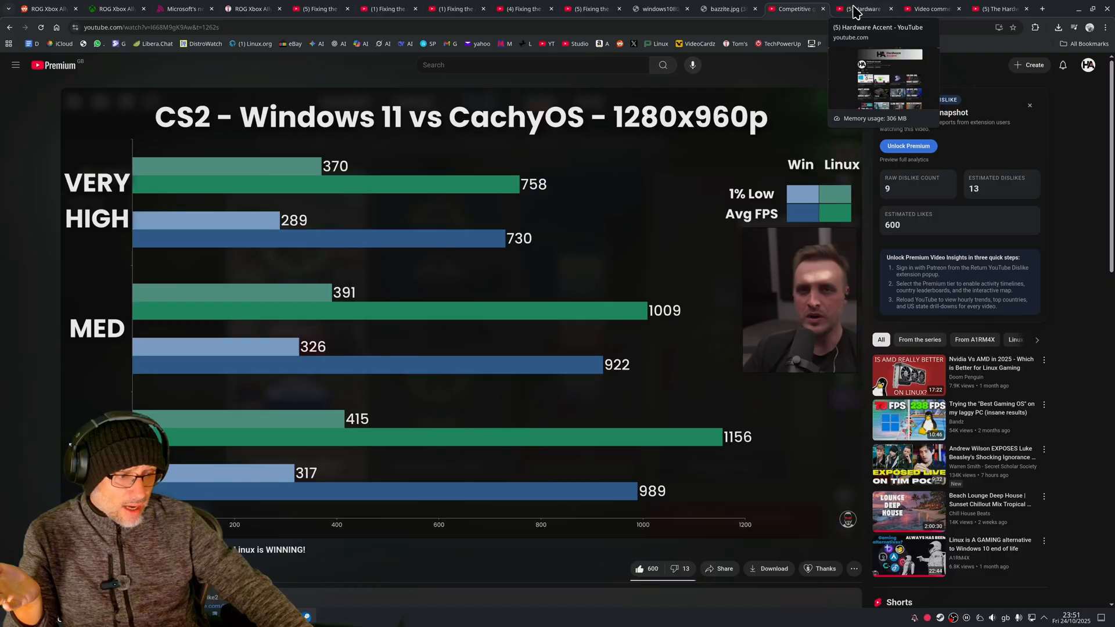
pyautogui.click(864, 8)
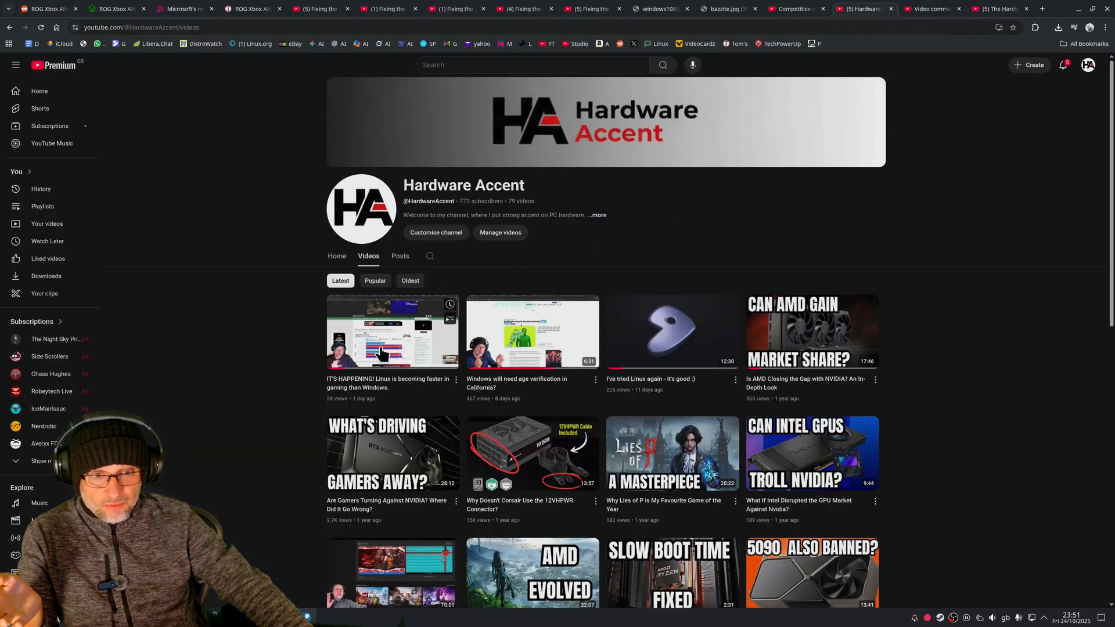
# Step: Show the YouTube Studio comments on the 'Linux is becoming faster' video
pyautogui.click(927, 8)
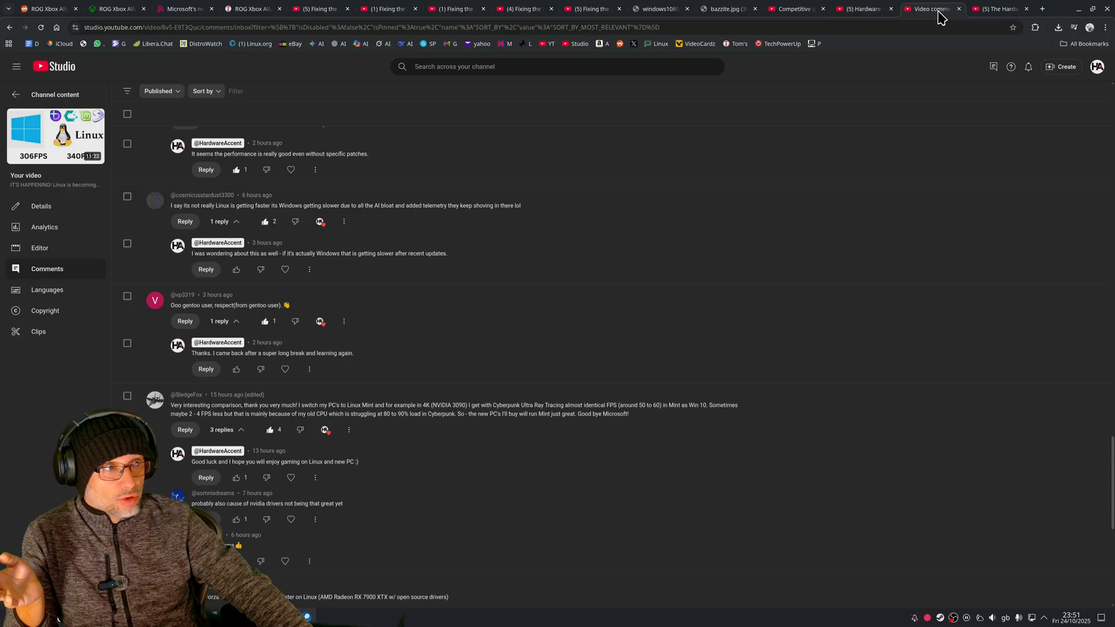
pyautogui.moveTo(454, 269)
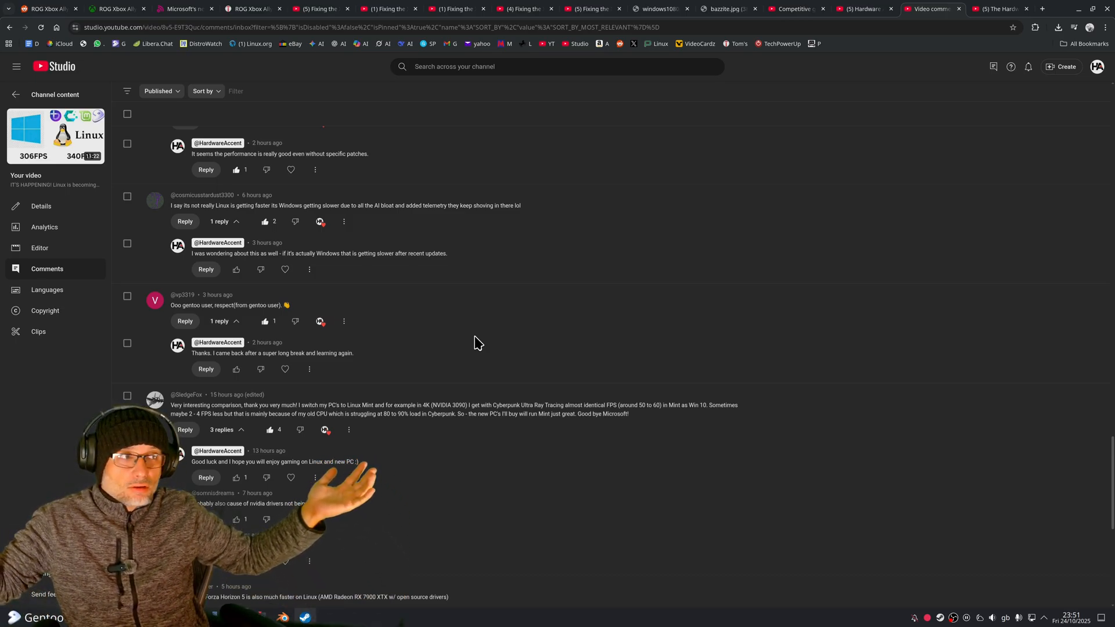
pyautogui.moveTo(874, 192)
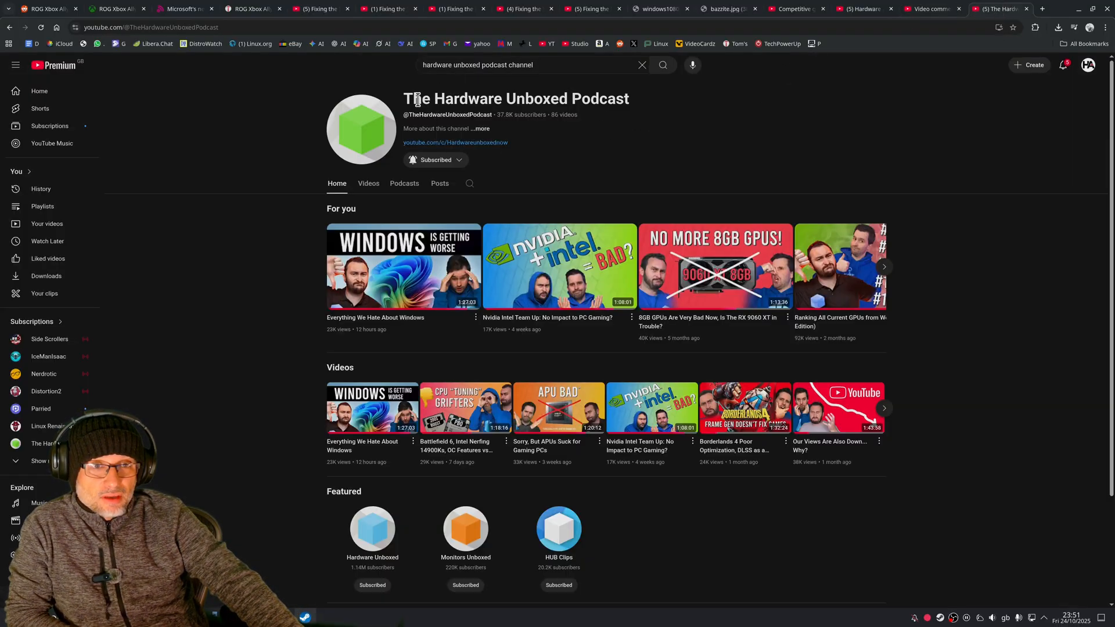
pyautogui.moveTo(403, 99); pyautogui.dragTo(495, 99)
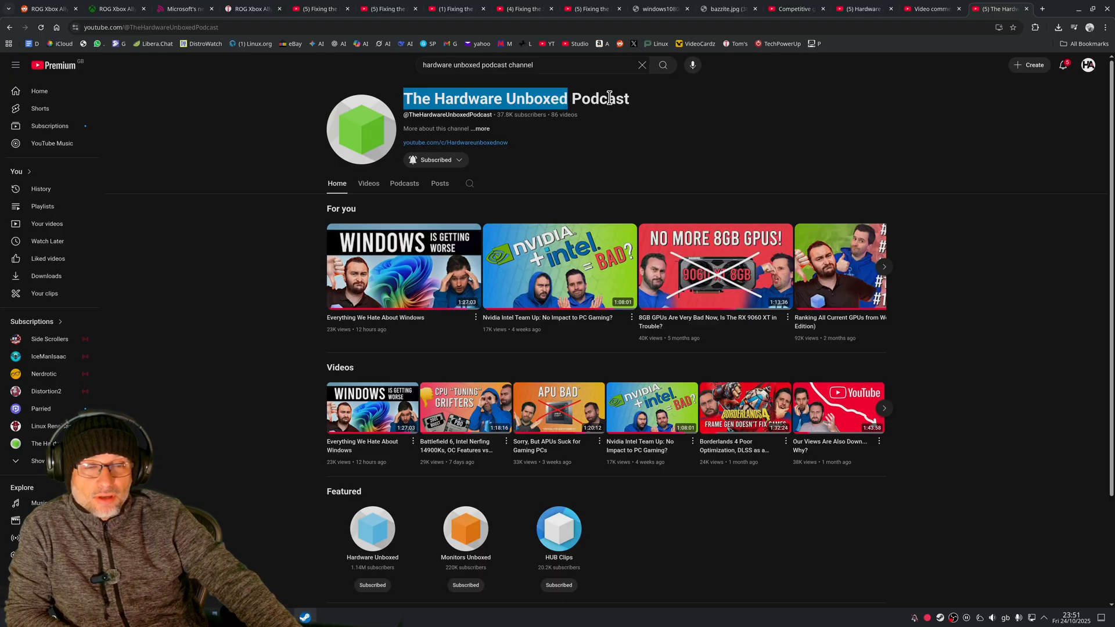
pyautogui.moveTo(390, 268)
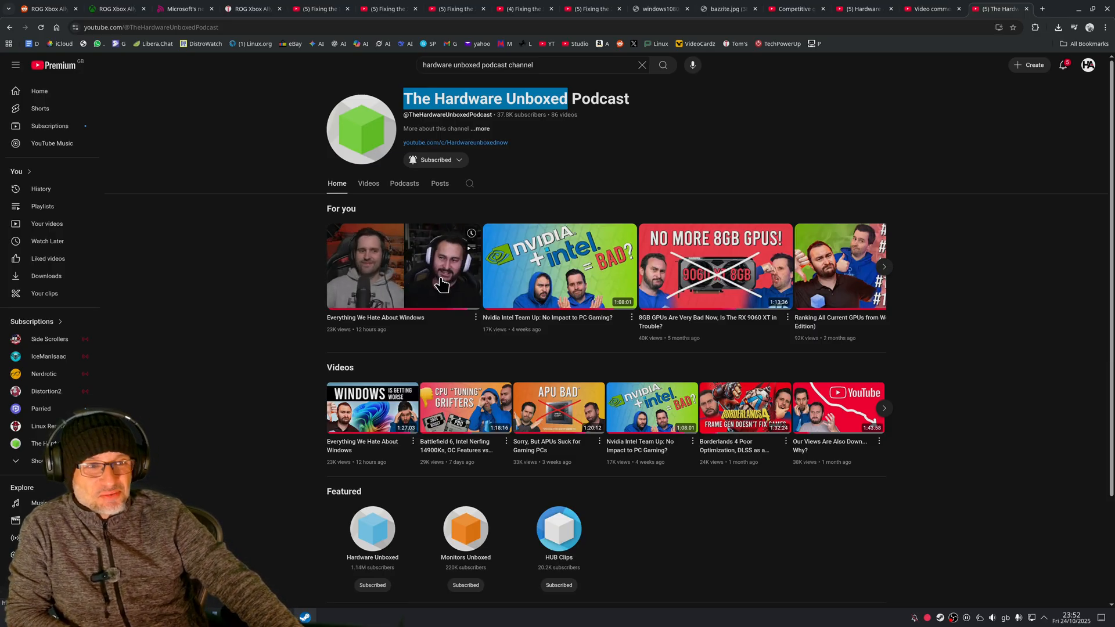
pyautogui.moveTo(435, 349)
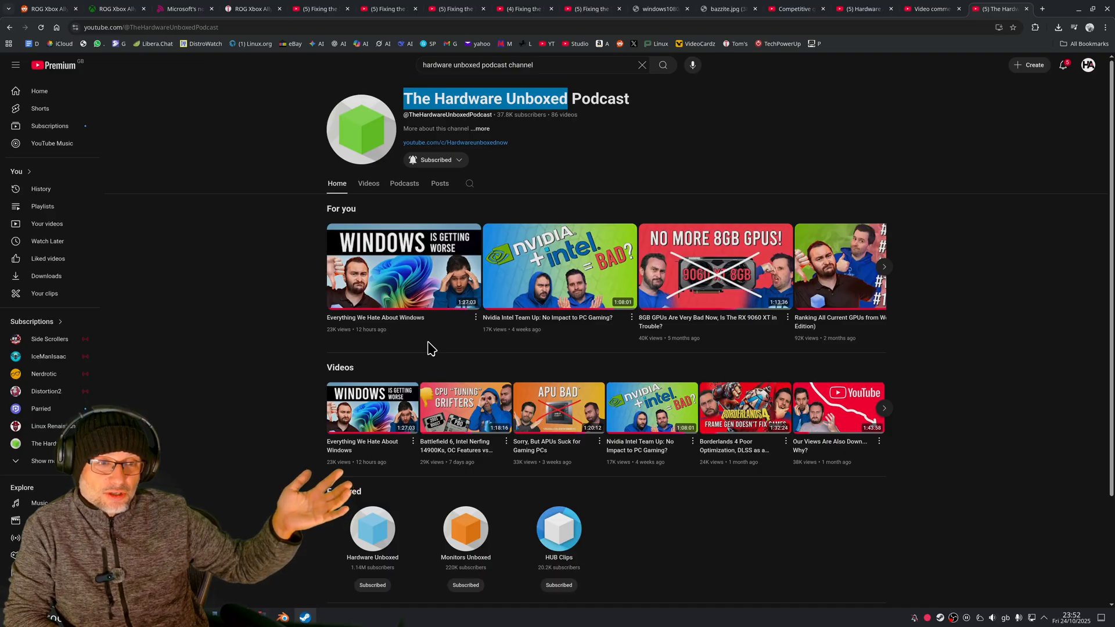
pyautogui.moveTo(714, 577)
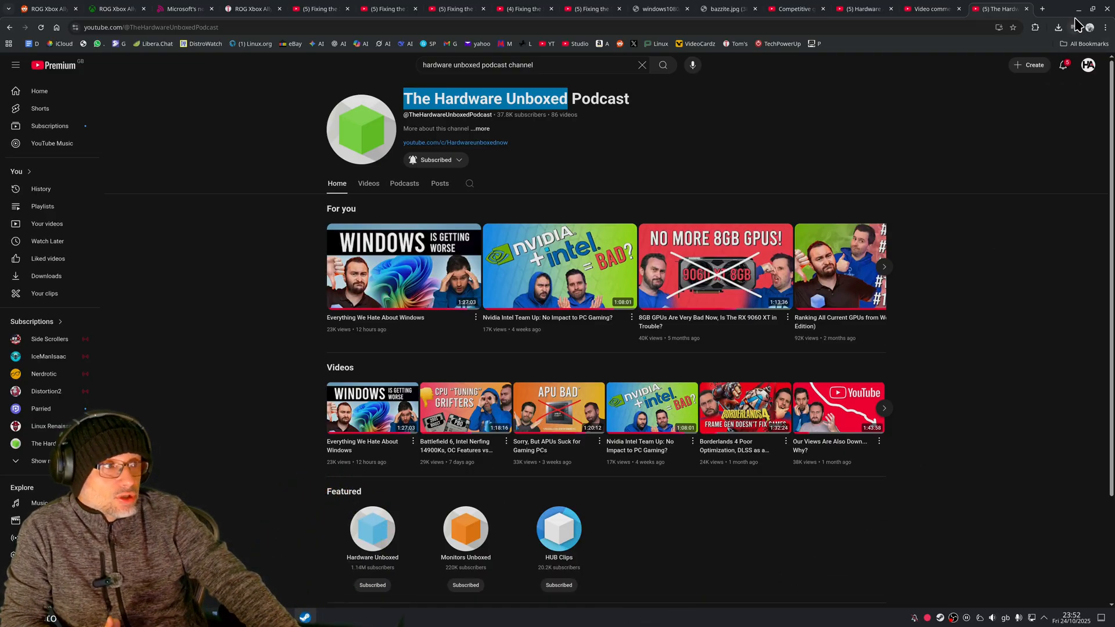
# Step: Minimize Chrome and bring up the Black Myth: Wukong Benchmark Tool's properties in Steam
pyautogui.click(1080, 8)
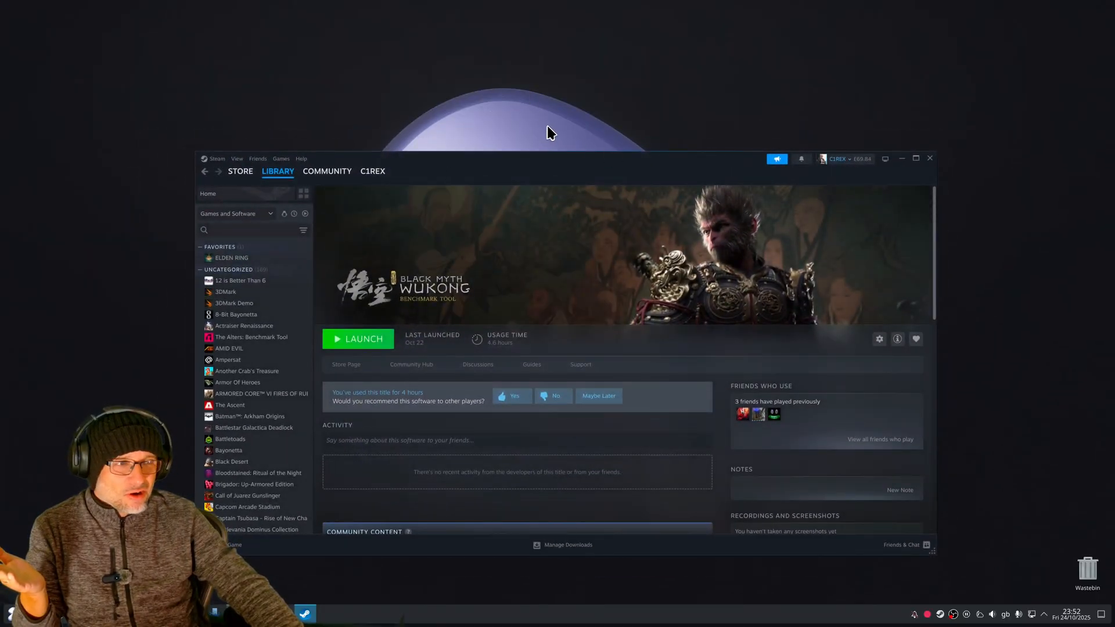
pyautogui.click(901, 159)
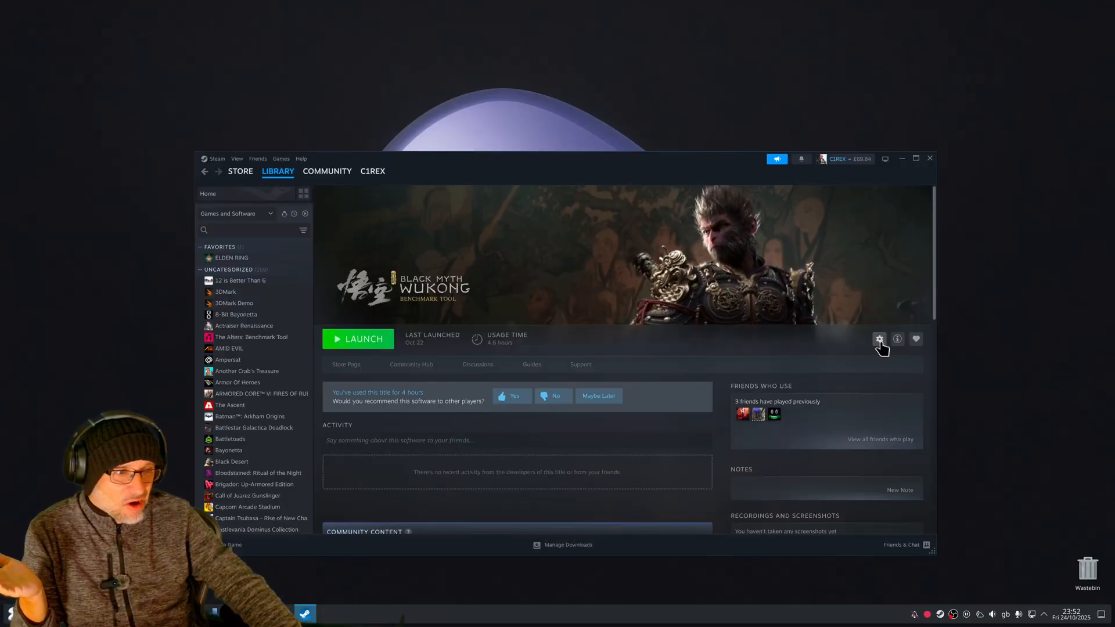
pyautogui.moveTo(894, 410)
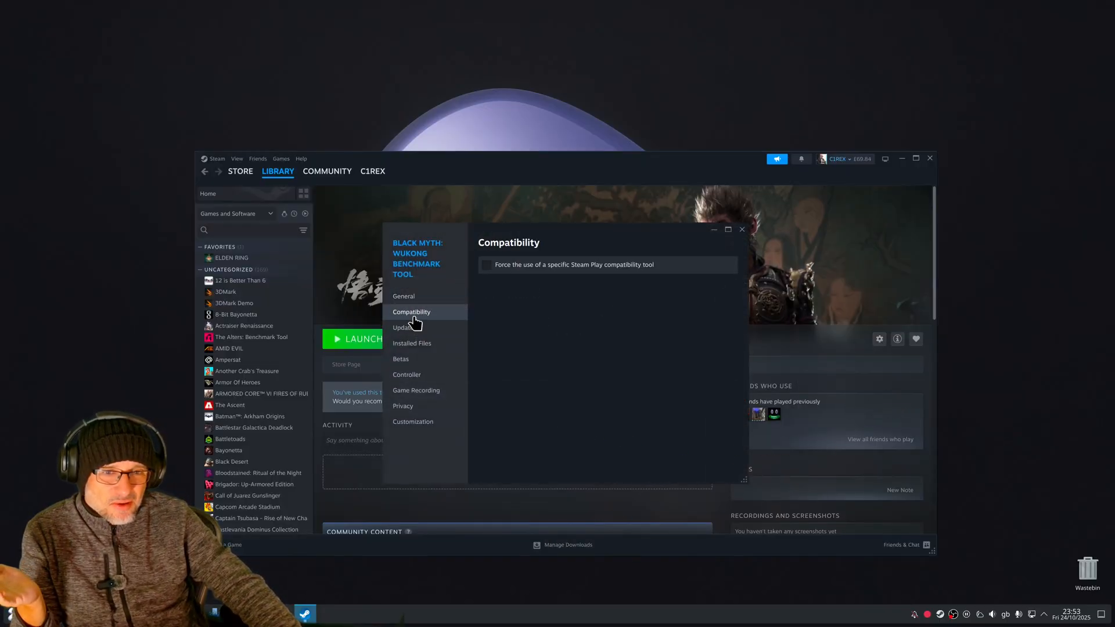
# Step: Force the proton-cachyos 10.0 compatibility tool for the Wukong Benchmark Tool and close its properties
pyautogui.click(487, 264)
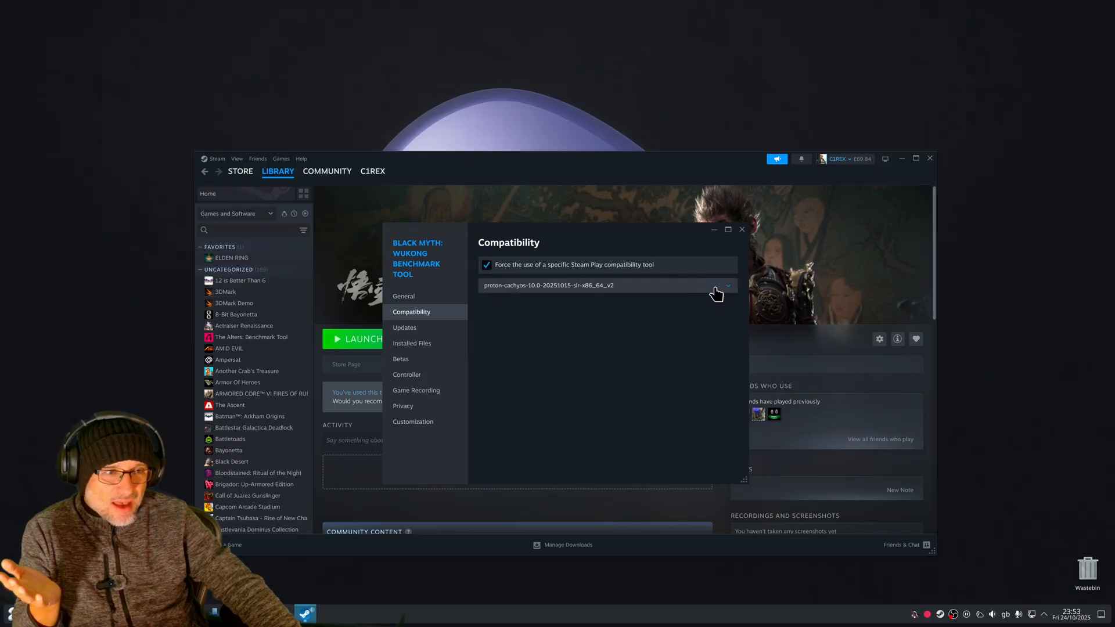
pyautogui.click(725, 285)
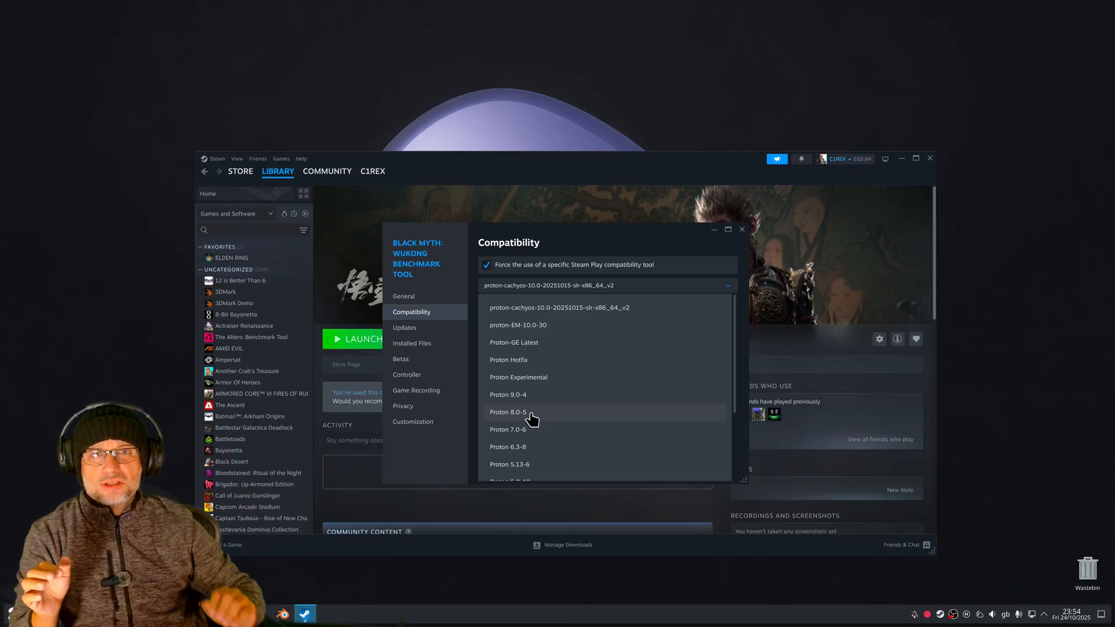
pyautogui.moveTo(733, 224)
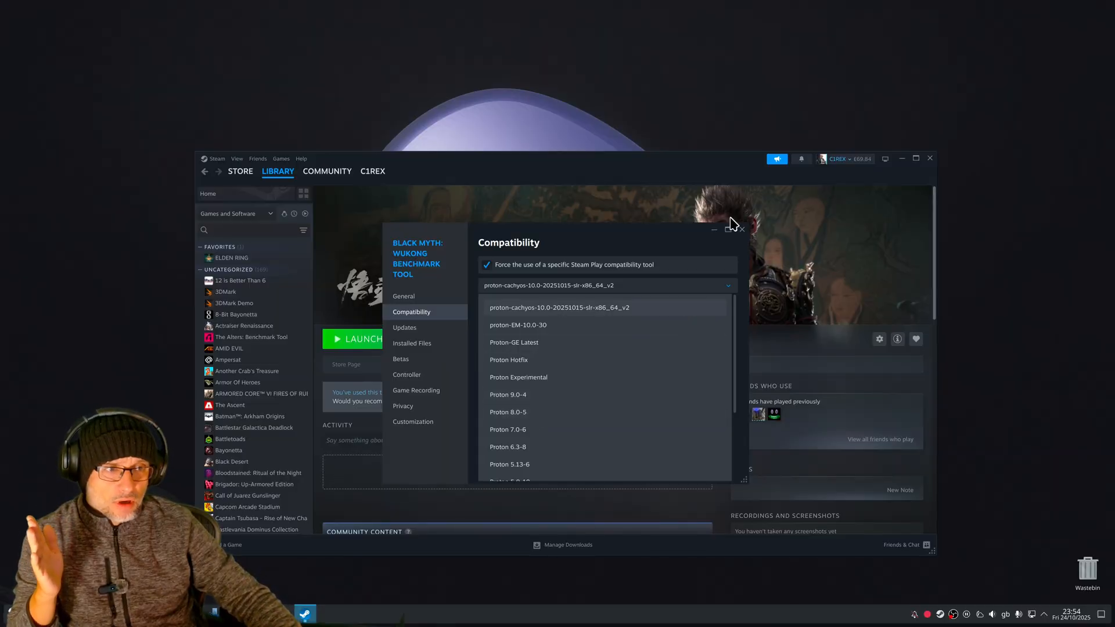
pyautogui.click(741, 230)
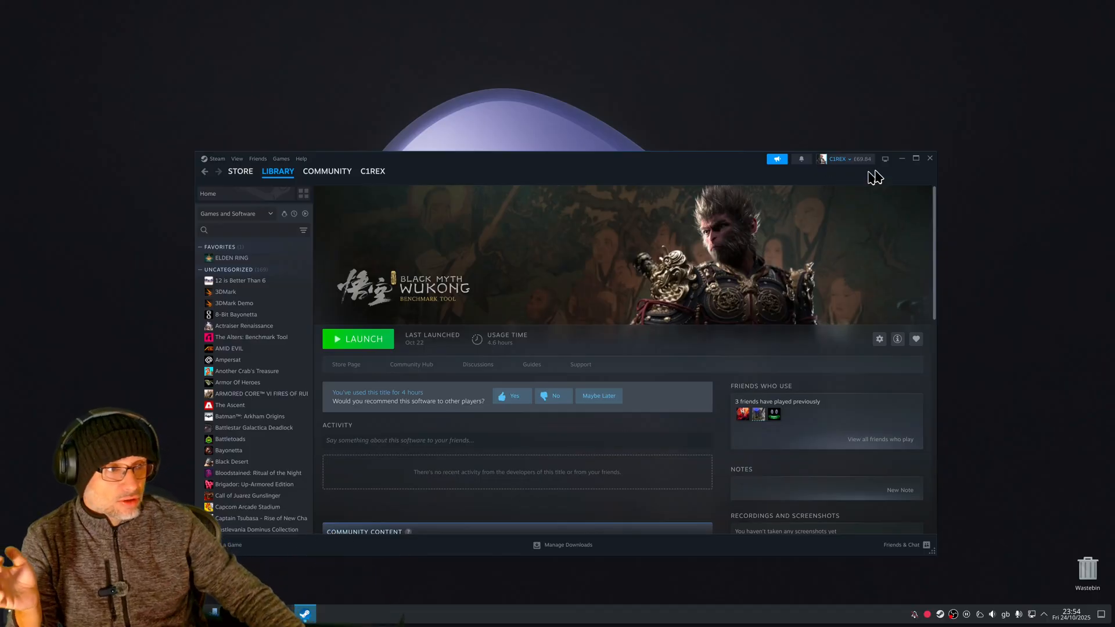
# Step: Show Display Configuration for the Samsung Q90A with HDR enabled at 3840×2160, 120 Hz
pyautogui.click(901, 159)
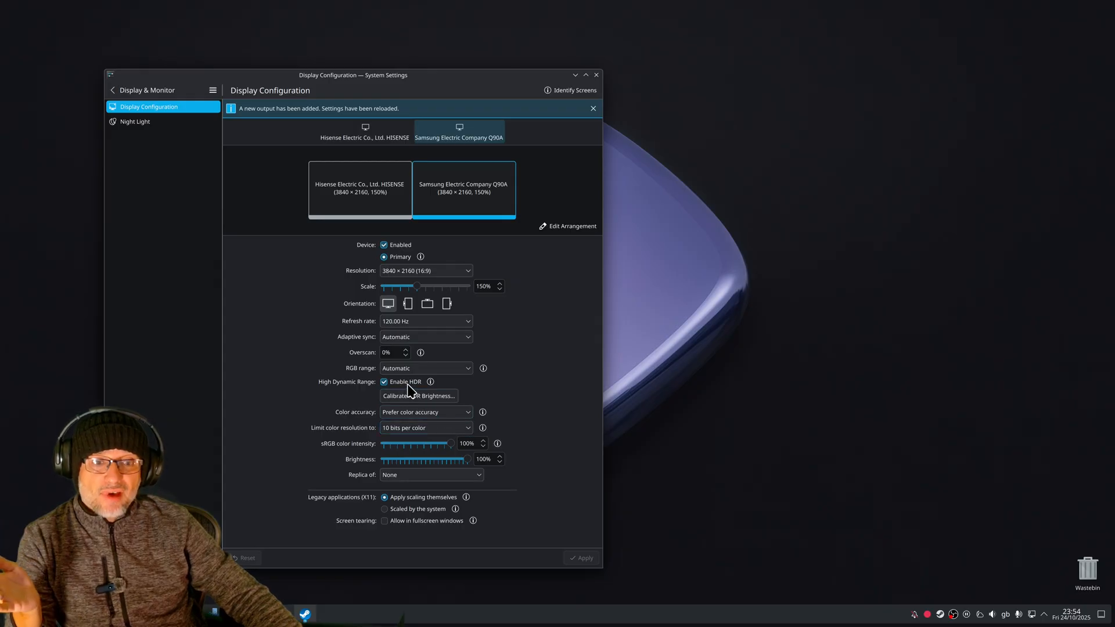
pyautogui.moveTo(446, 382)
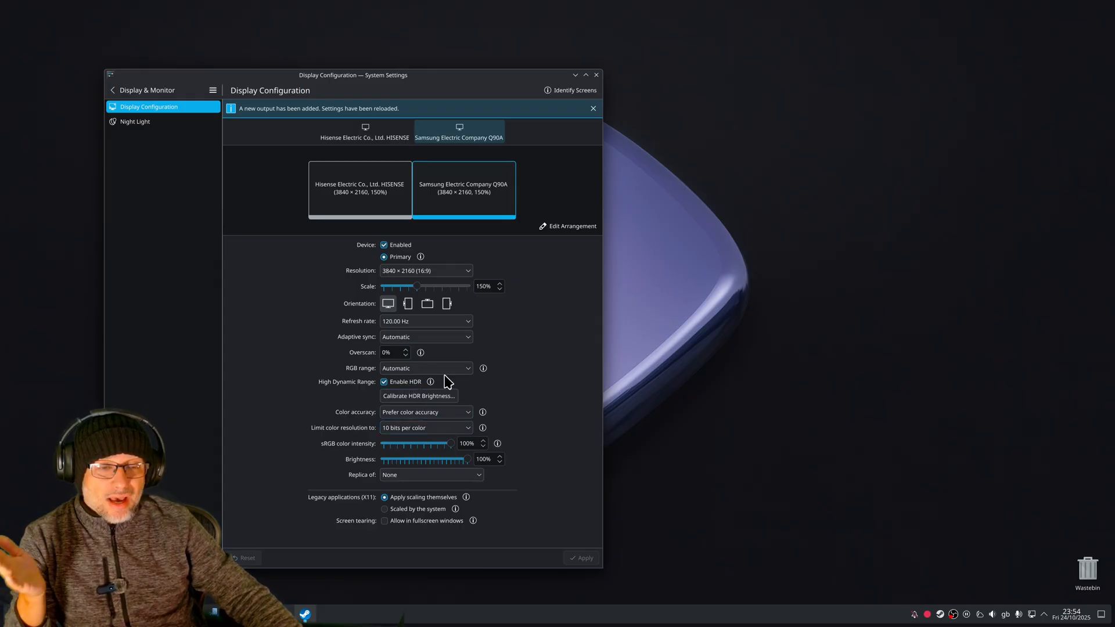
pyautogui.moveTo(418, 390)
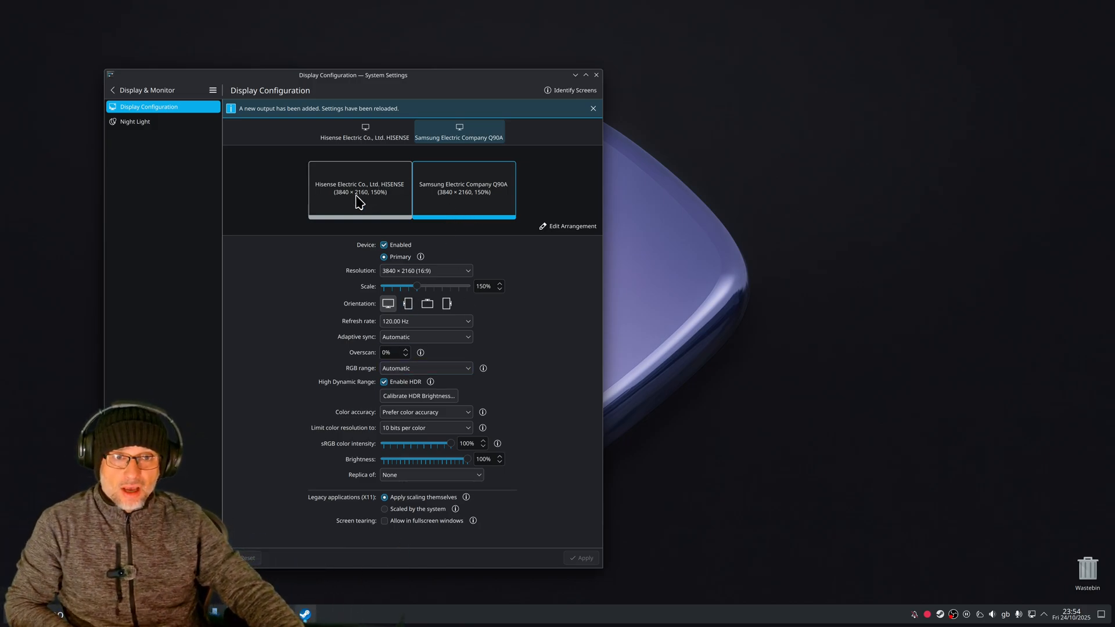
pyautogui.moveTo(443, 363)
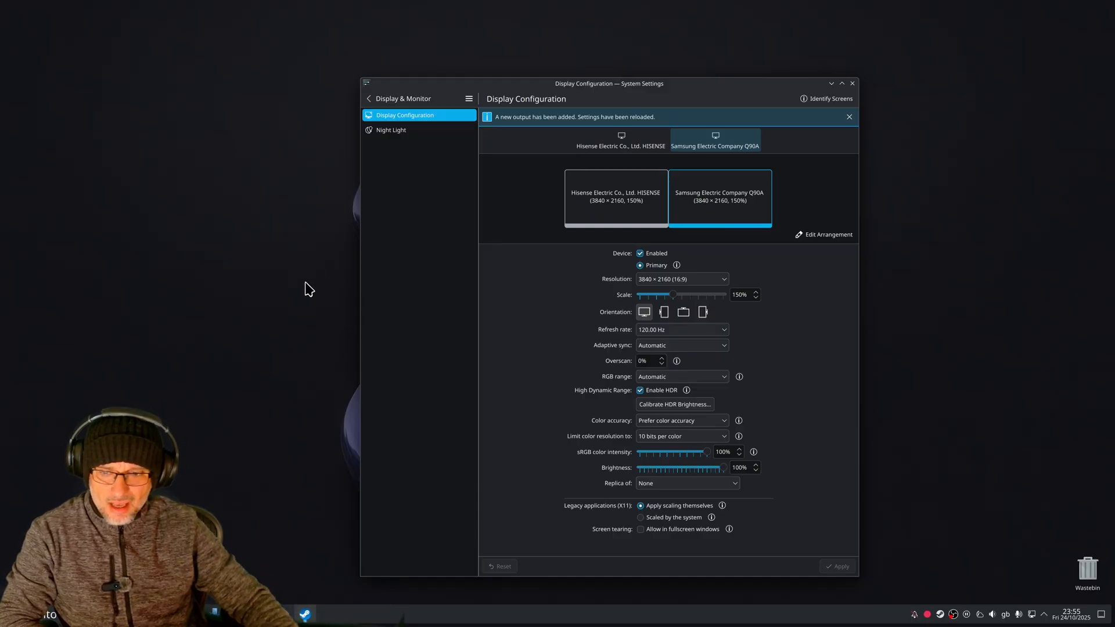
pyautogui.click(616, 197)
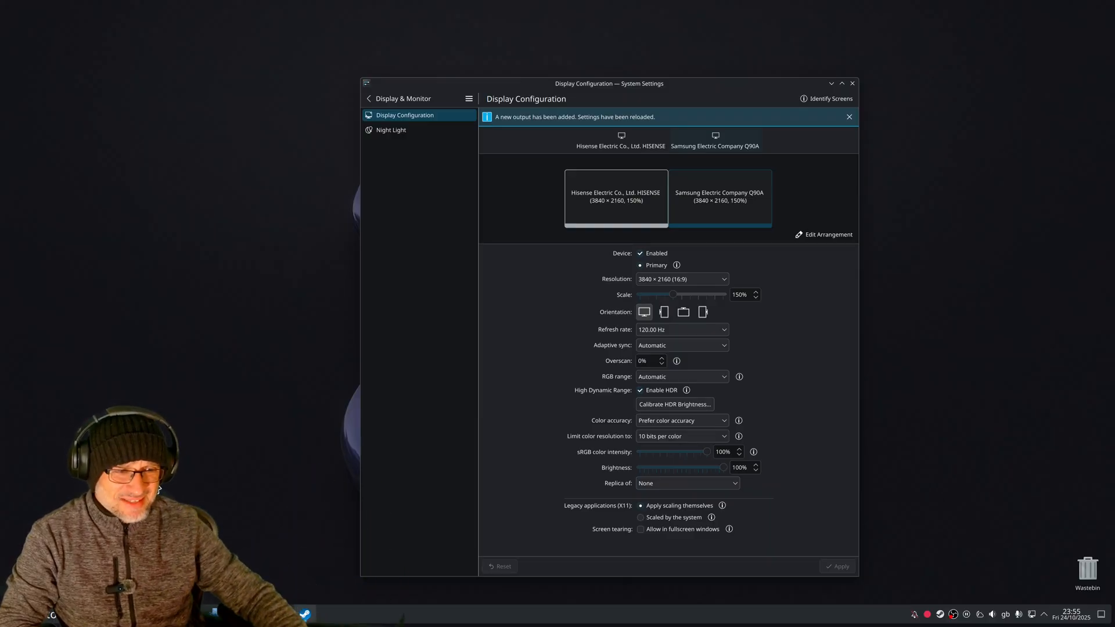
pyautogui.click(718, 198)
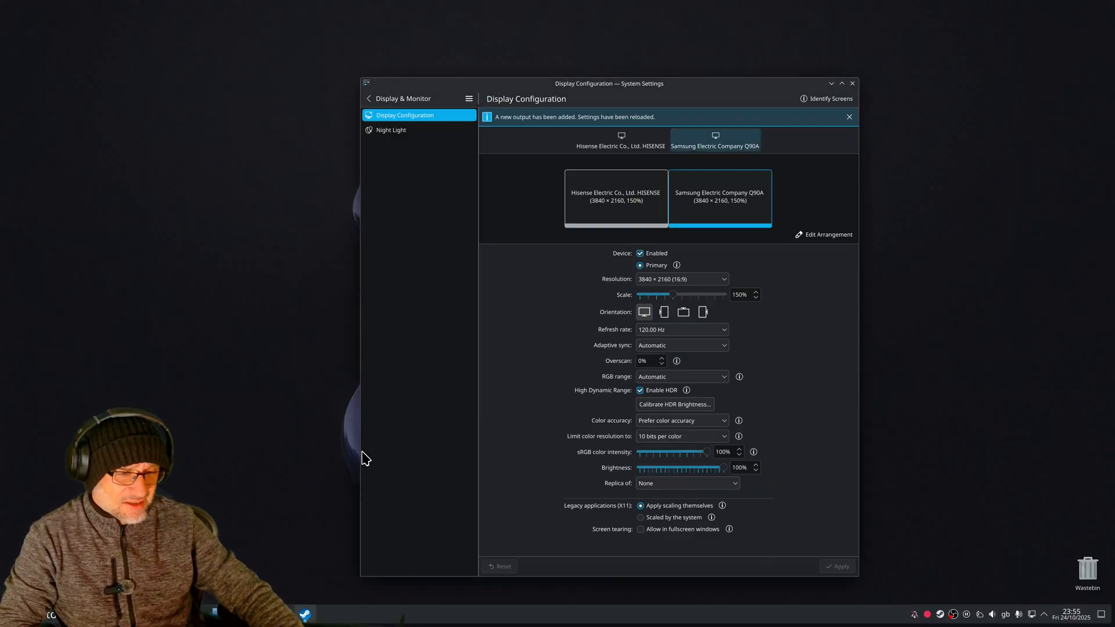